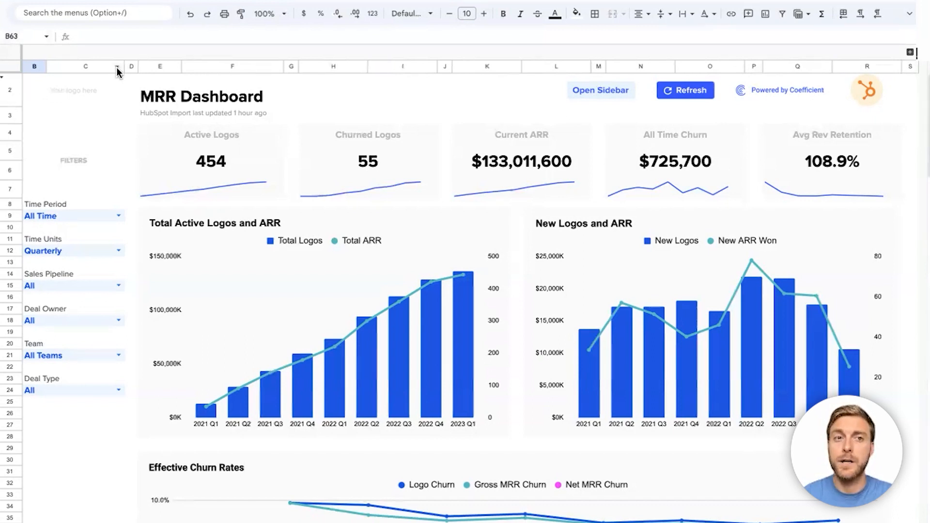
Step: Inspect the last-updated subtitle formula, then scroll to the churn and retention charts
{"action": "left_click", "coordinate": [172, 113]}
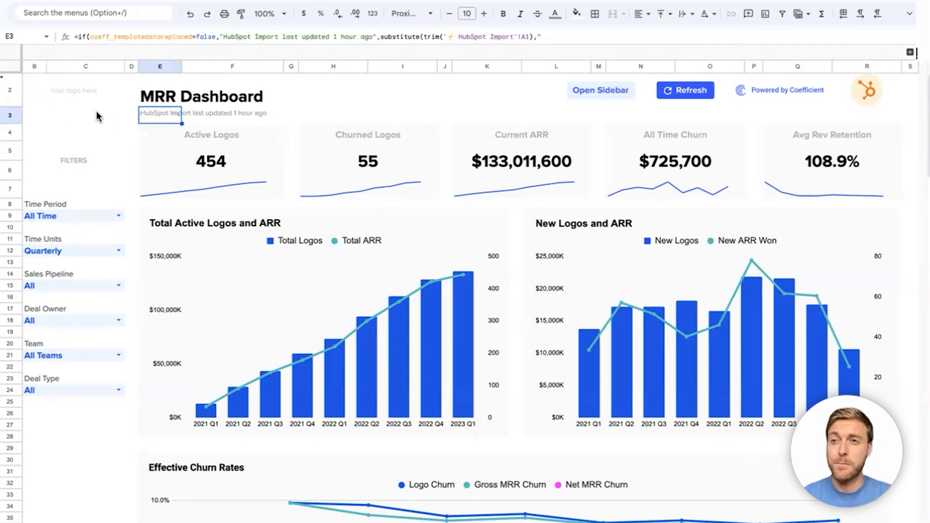
{"action": "mouse_move", "coordinate": [263, 83]}
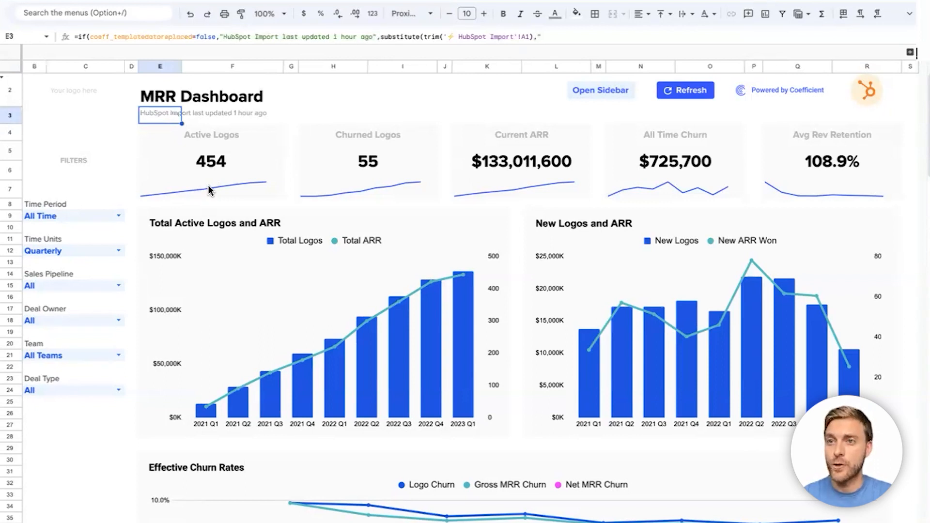
{"action": "mouse_move", "coordinate": [282, 83]}
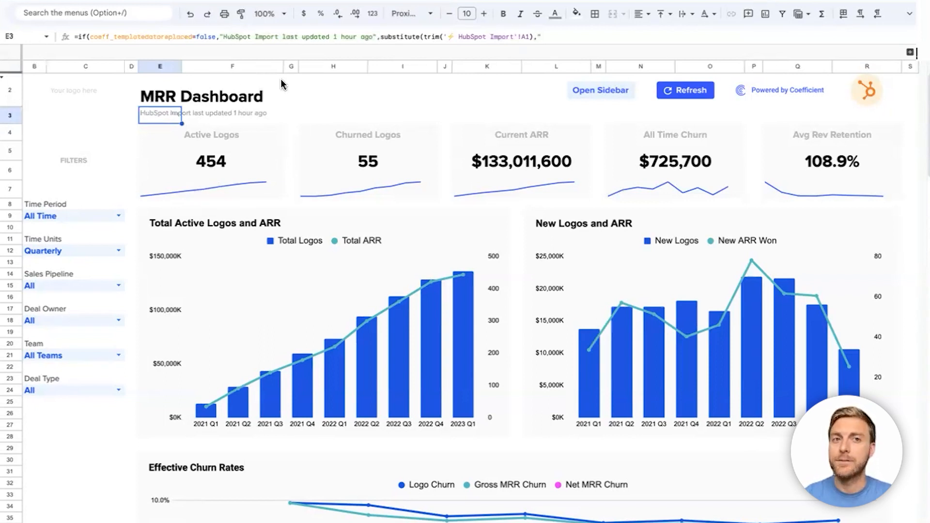
{"action": "mouse_move", "coordinate": [263, 203]}
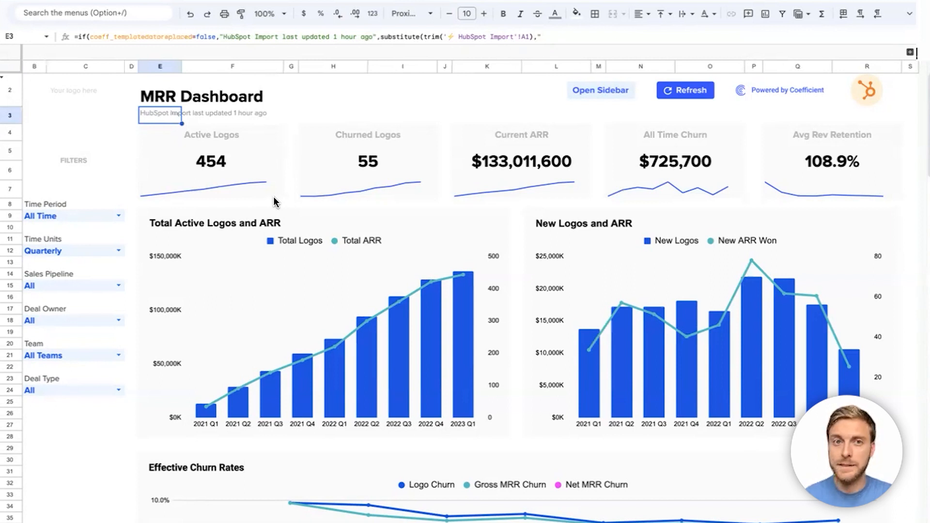
{"action": "mouse_move", "coordinate": [431, 201]}
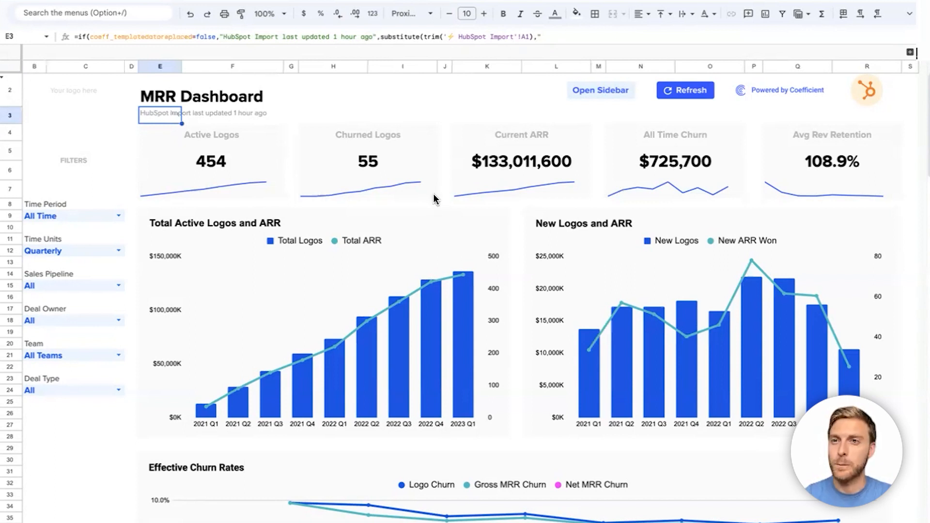
{"action": "mouse_move", "coordinate": [547, 185]}
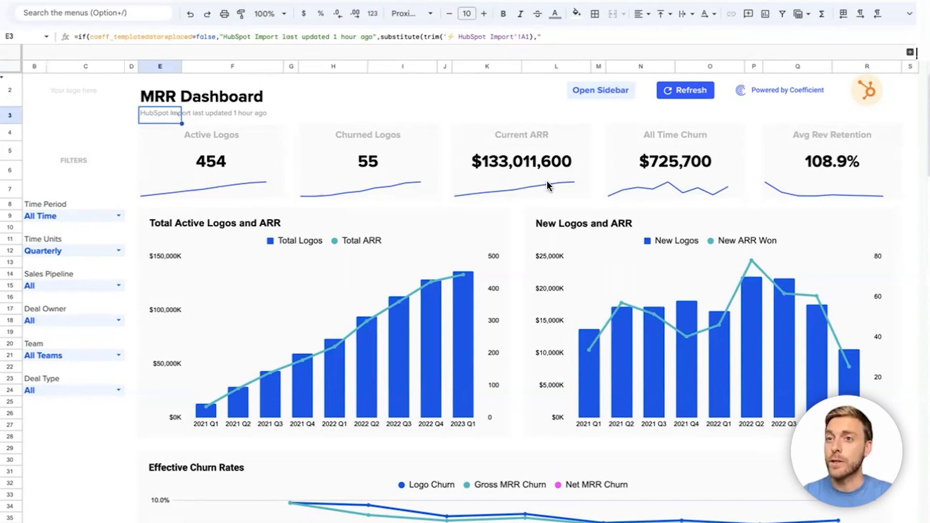
{"action": "mouse_move", "coordinate": [698, 184]}
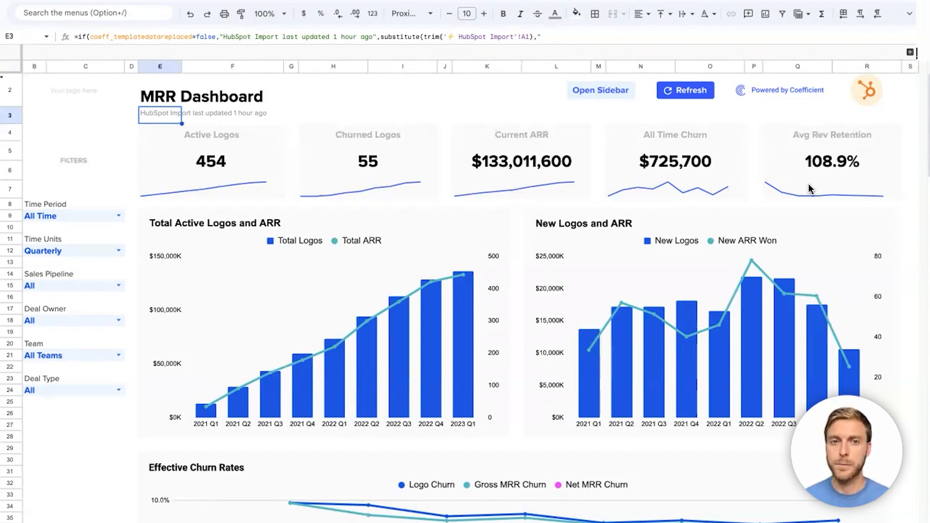
{"action": "scroll", "scroll_direction": "down", "scroll_amount": 3}
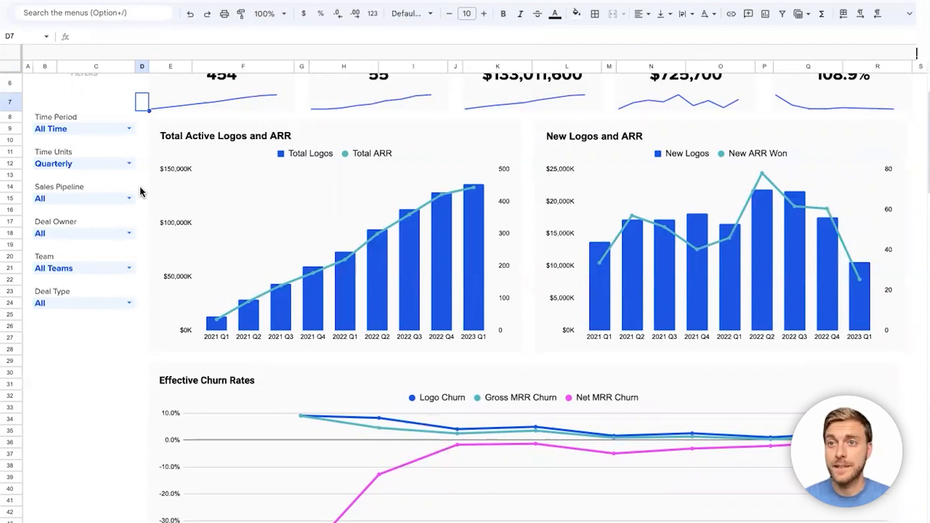
{"action": "mouse_move", "coordinate": [175, 178]}
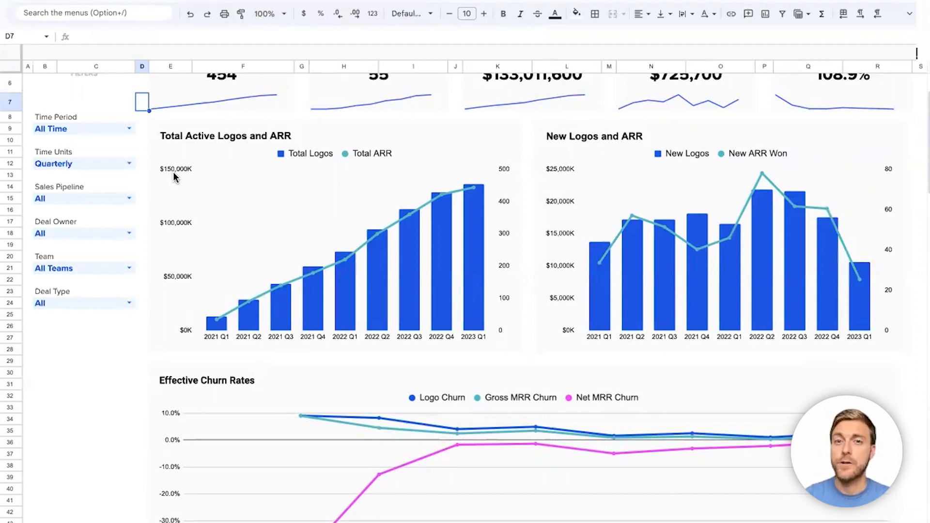
{"action": "mouse_move", "coordinate": [526, 176]}
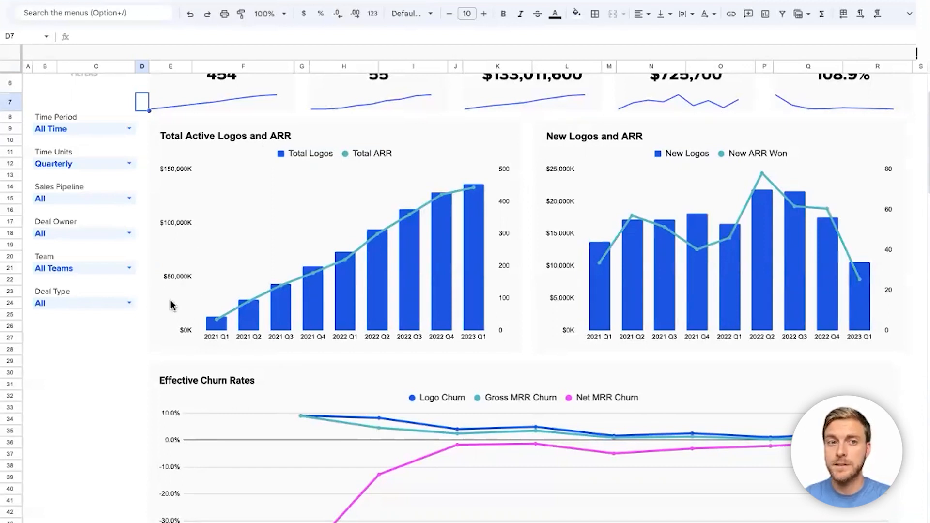
{"action": "mouse_move", "coordinate": [524, 242]}
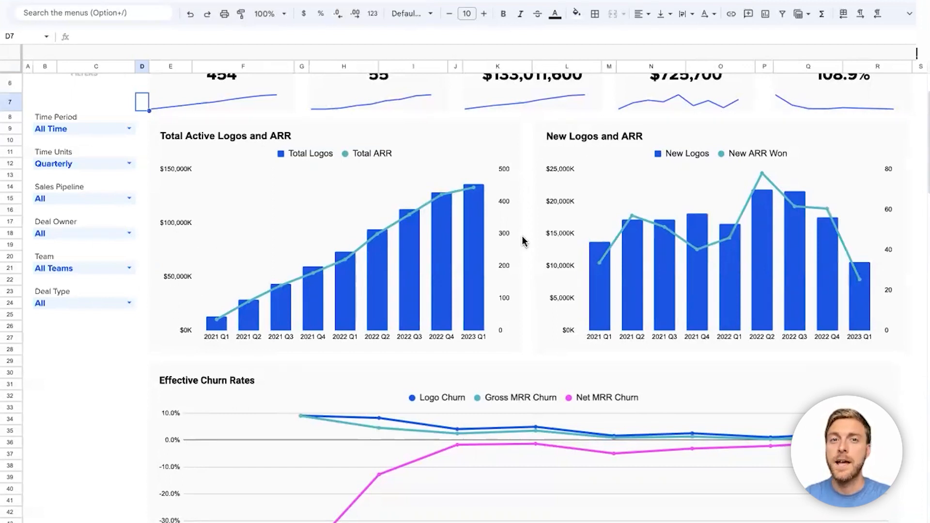
{"action": "mouse_move", "coordinate": [512, 303]}
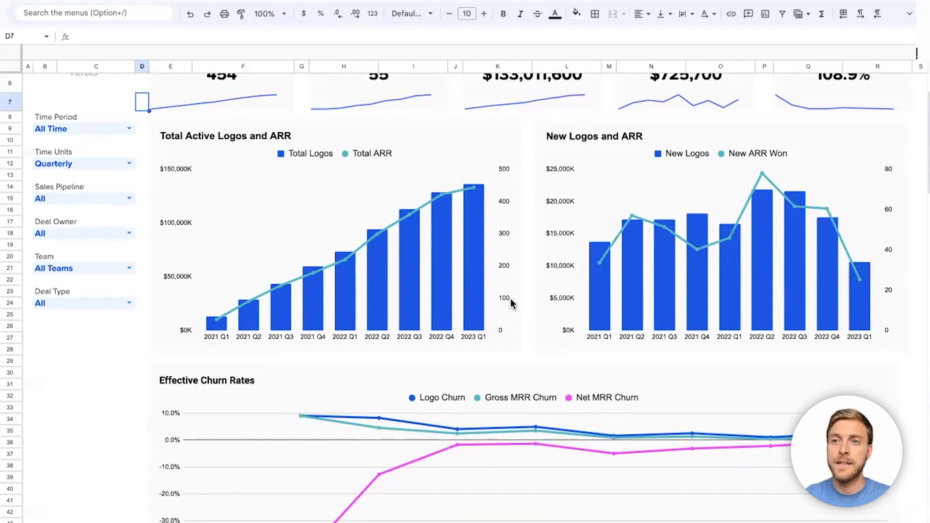
{"action": "mouse_move", "coordinate": [509, 302]}
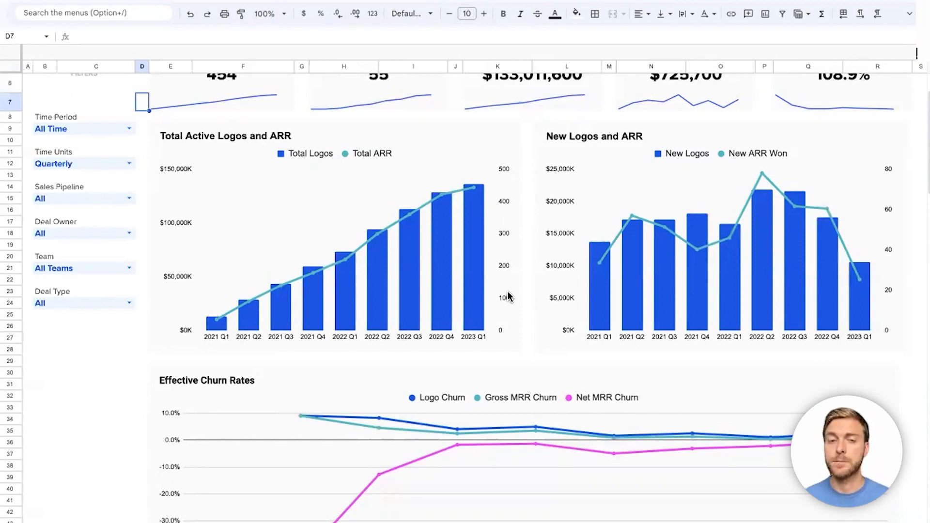
{"action": "scroll", "scroll_direction": "down", "scroll_amount": 3}
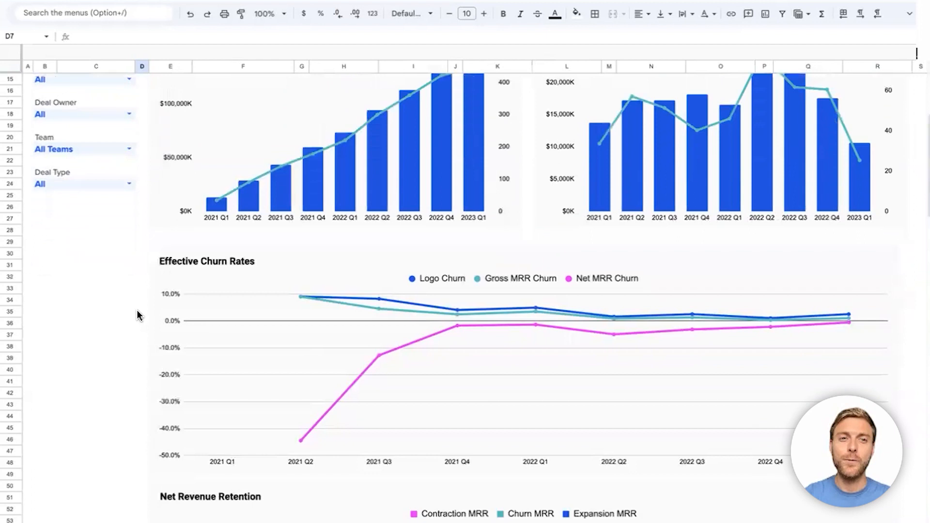
{"action": "scroll", "scroll_direction": "down", "scroll_amount": 3}
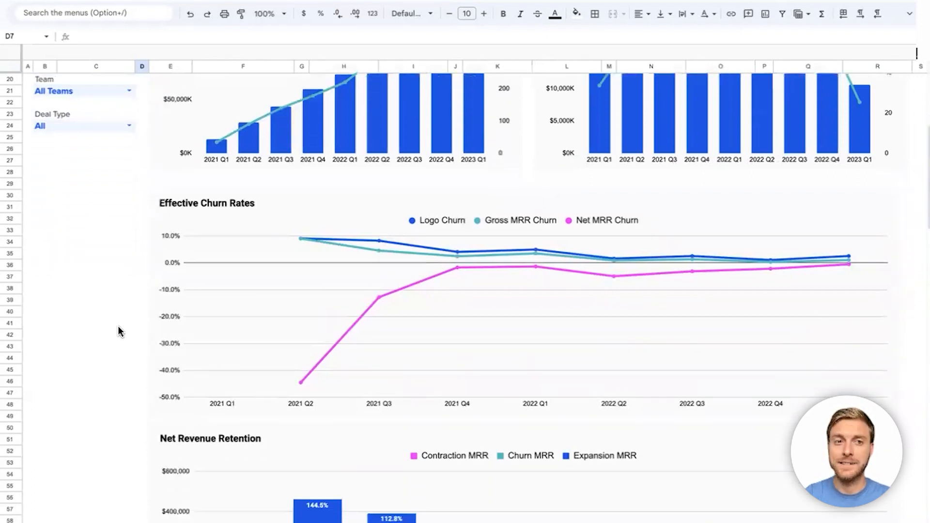
{"action": "scroll", "scroll_direction": "down", "scroll_amount": 3}
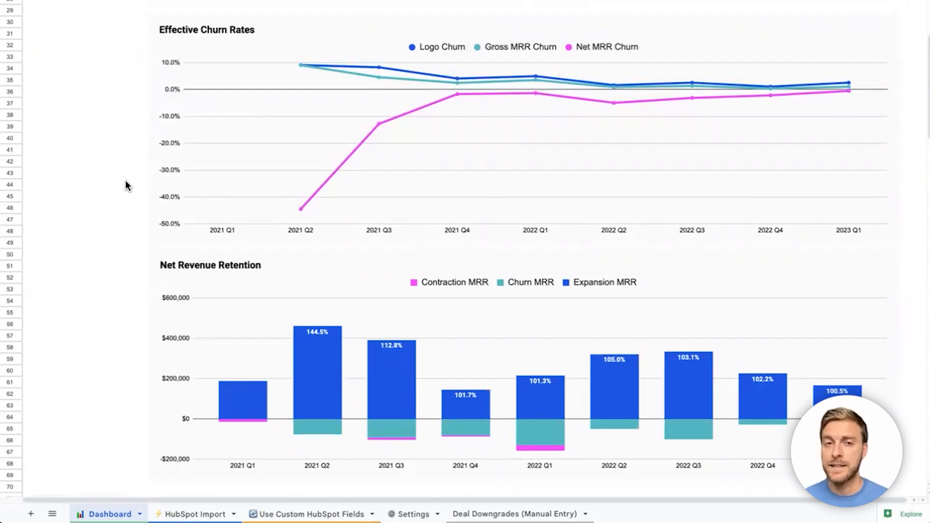
{"action": "mouse_move", "coordinate": [363, 58]}
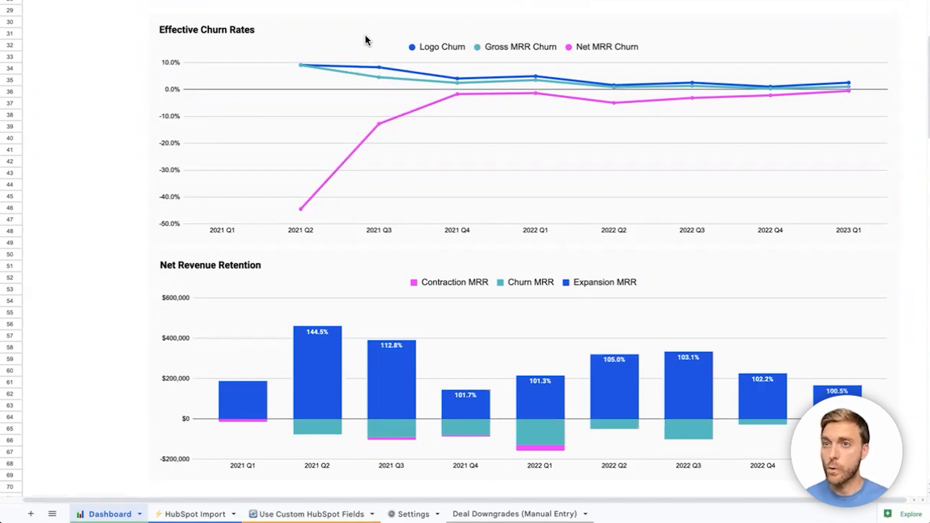
{"action": "mouse_move", "coordinate": [369, 86]}
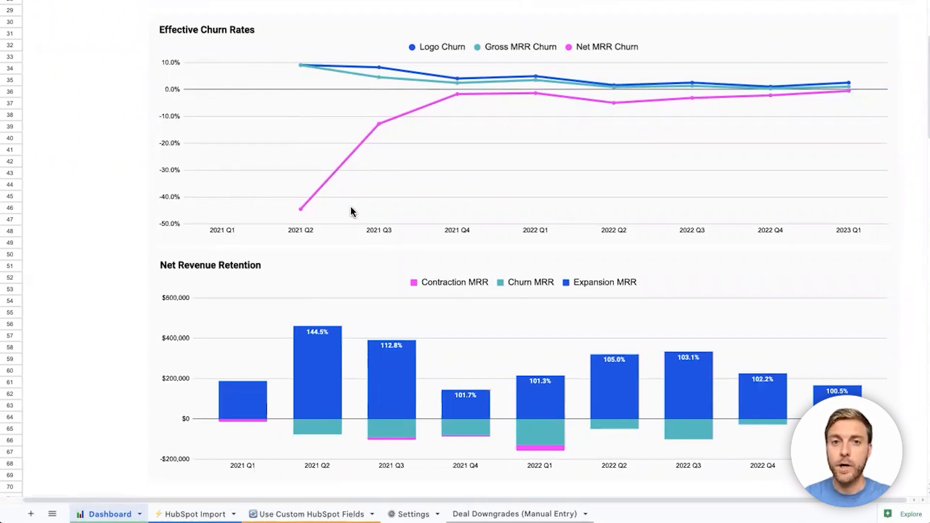
{"action": "mouse_move", "coordinate": [369, 197]}
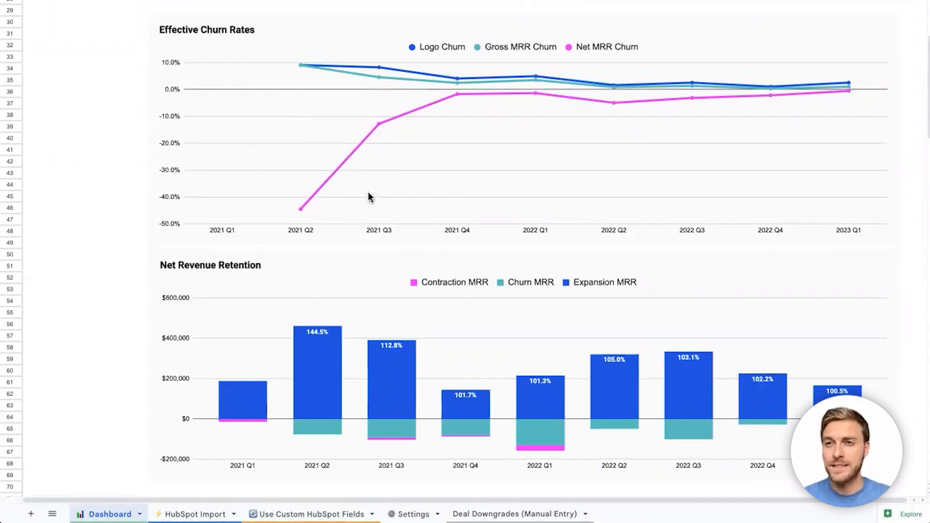
{"action": "mouse_move", "coordinate": [329, 209]}
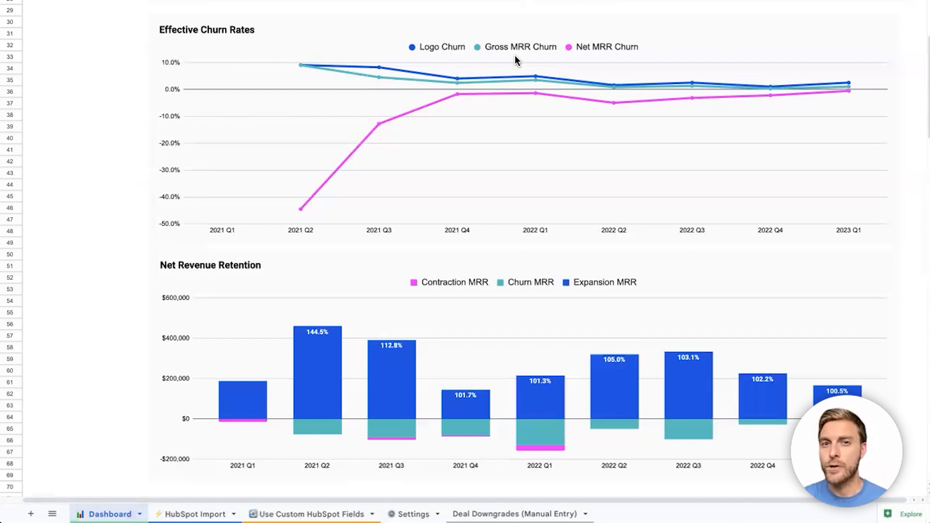
{"action": "mouse_move", "coordinate": [209, 74]}
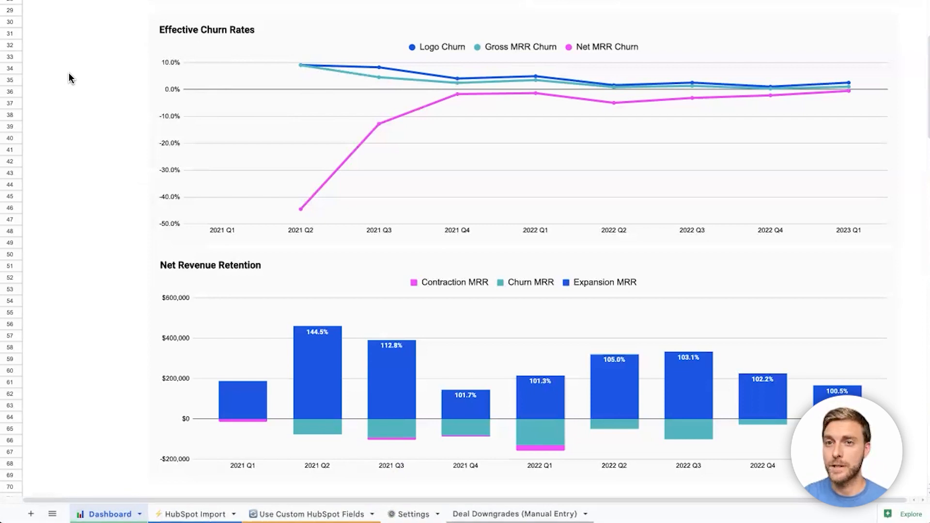
{"action": "mouse_move", "coordinate": [79, 129]}
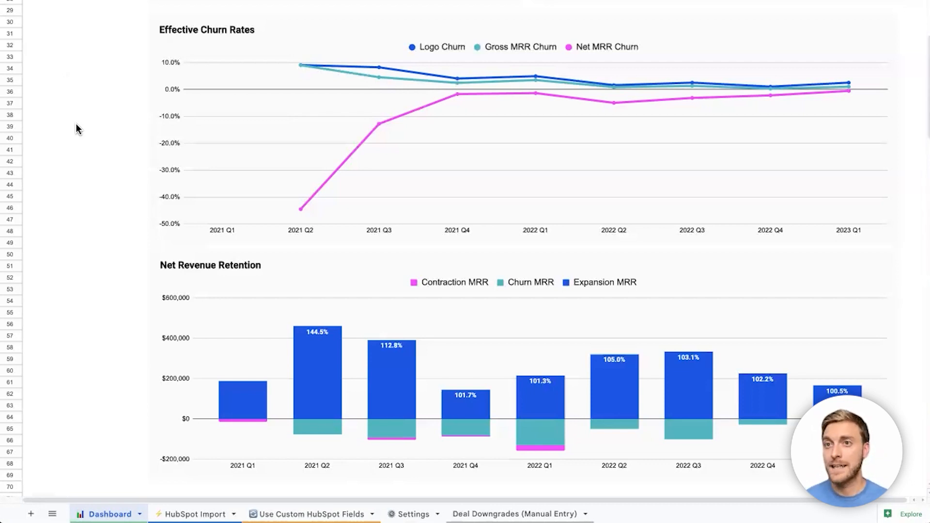
{"action": "mouse_move", "coordinate": [89, 298]}
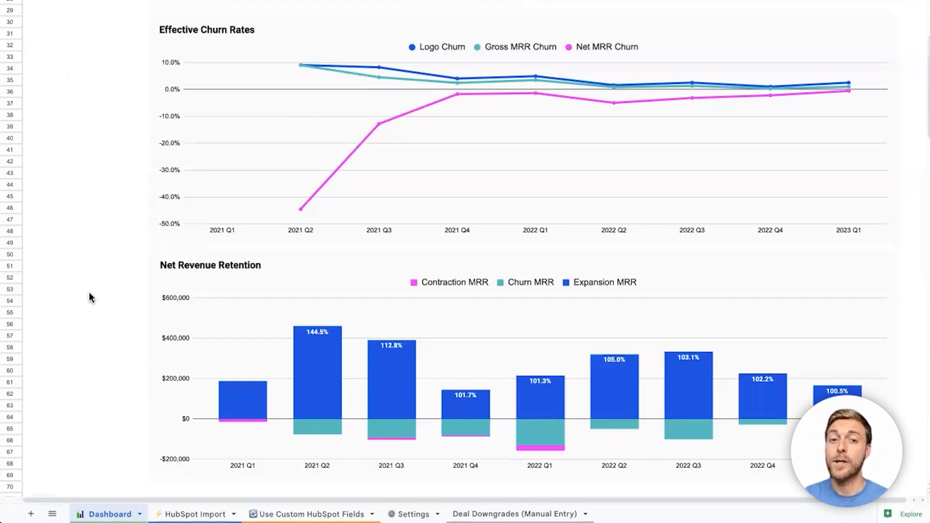
{"action": "mouse_move", "coordinate": [64, 301]}
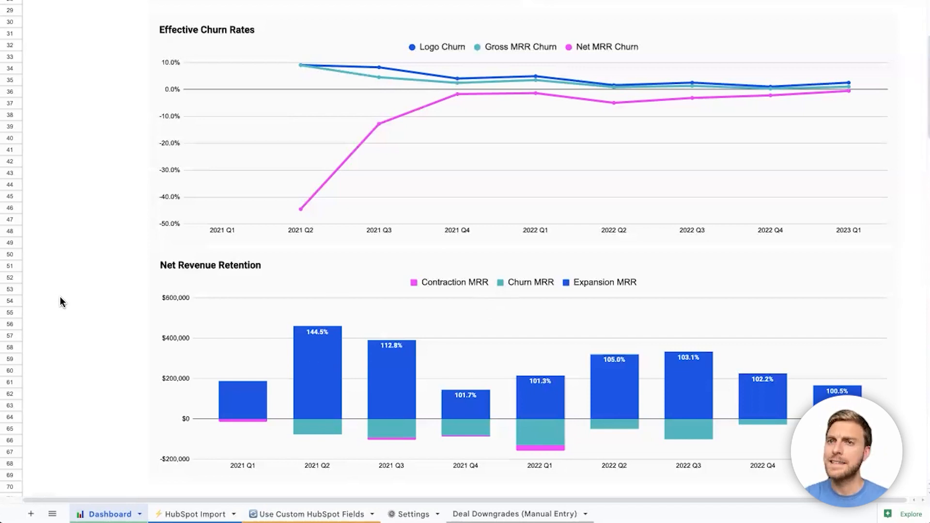
{"action": "mouse_move", "coordinate": [156, 306]}
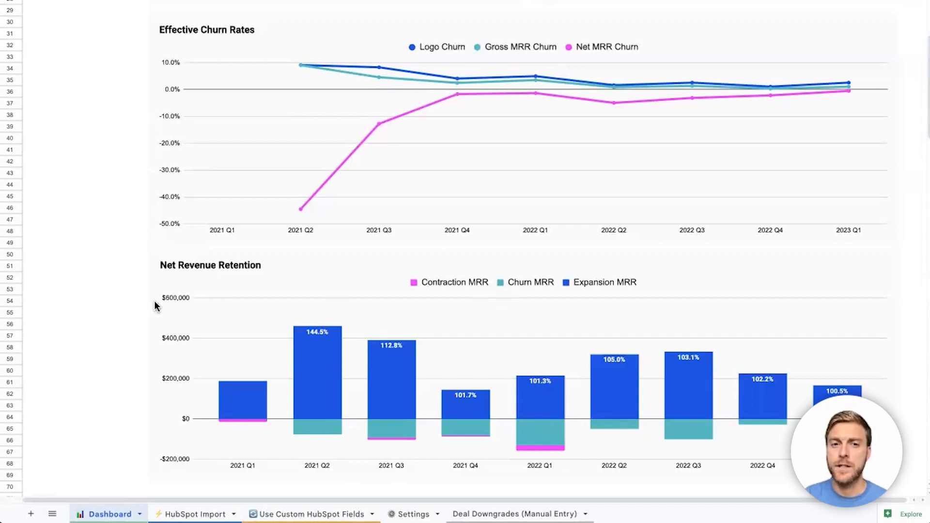
{"action": "mouse_move", "coordinate": [402, 397]}
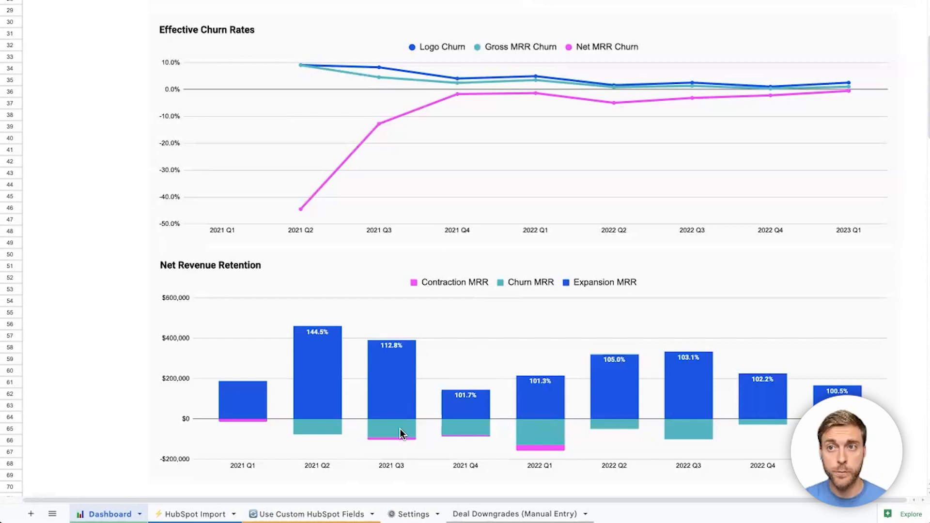
{"action": "mouse_move", "coordinate": [556, 454]}
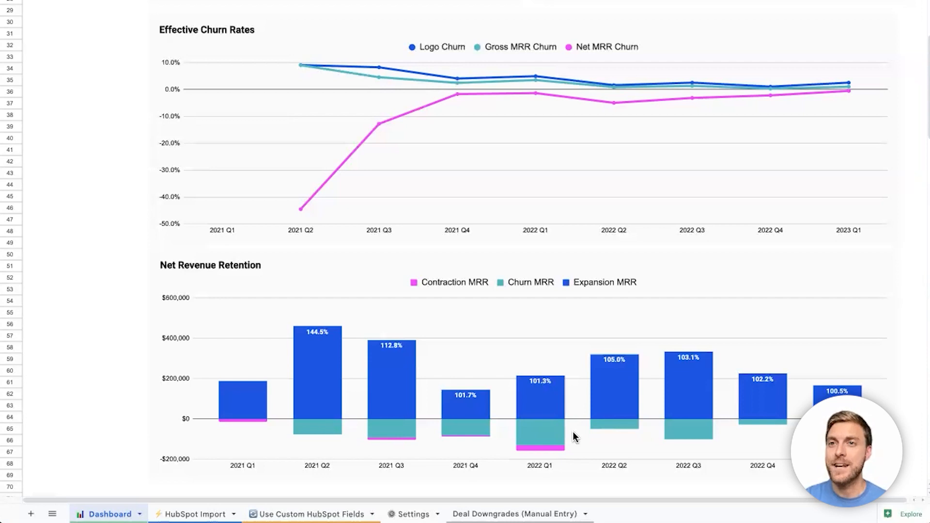
{"action": "mouse_move", "coordinate": [618, 373]}
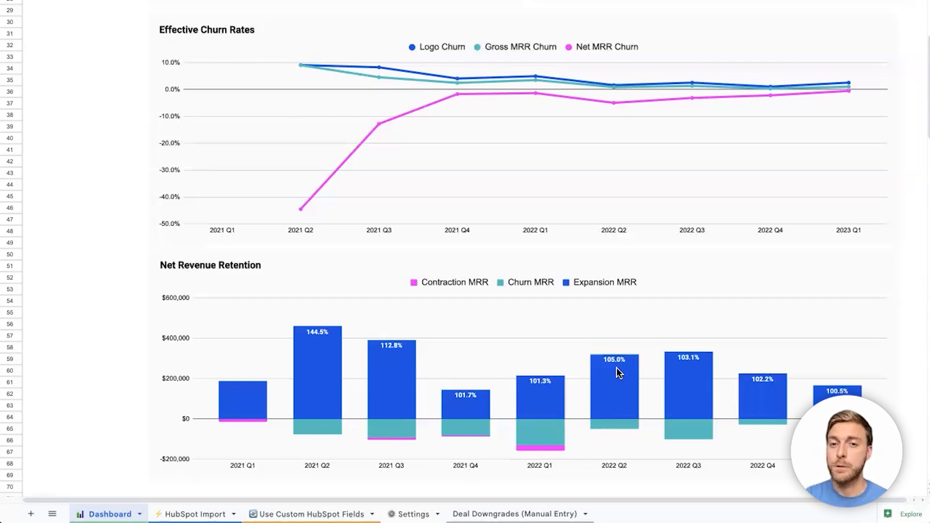
{"action": "mouse_move", "coordinate": [616, 383]}
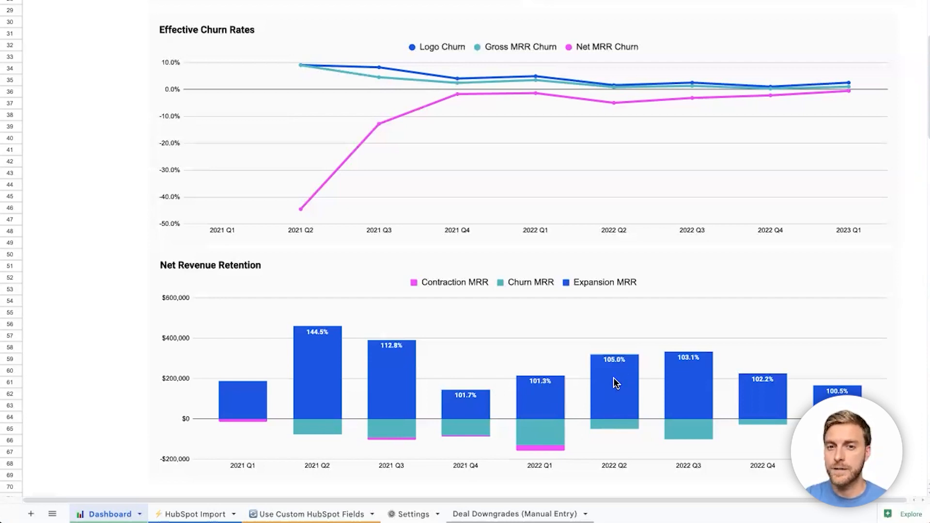
{"action": "mouse_move", "coordinate": [779, 398]}
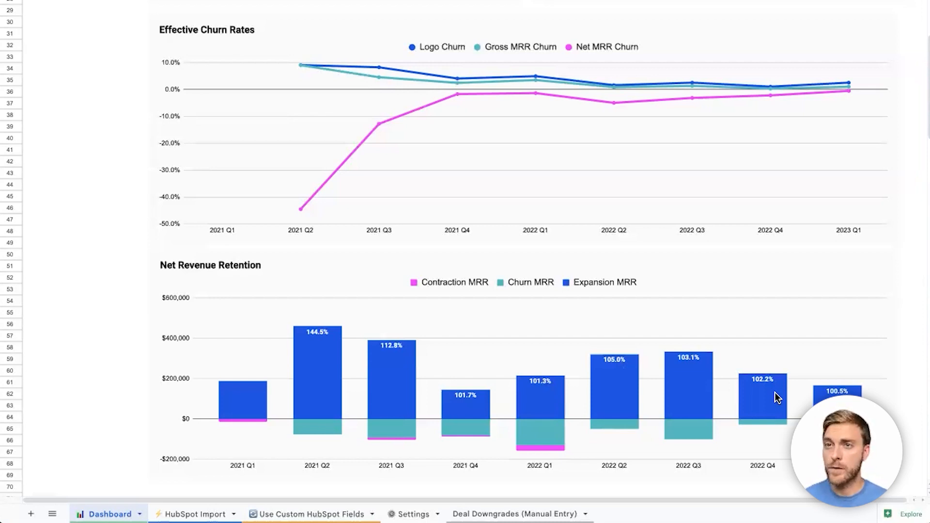
{"action": "mouse_move", "coordinate": [758, 399]}
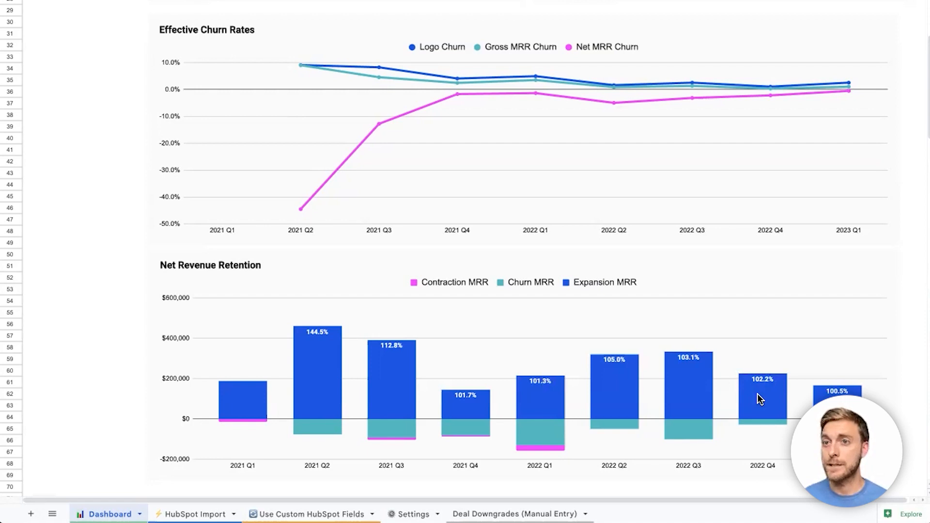
{"action": "scroll", "scroll_direction": "down", "scroll_amount": 3}
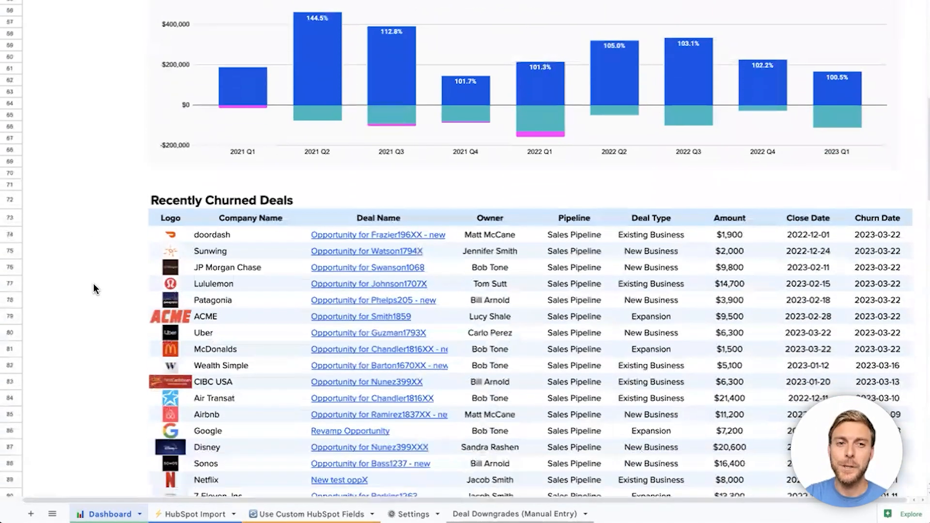
{"action": "scroll", "scroll_direction": "down", "scroll_amount": 3}
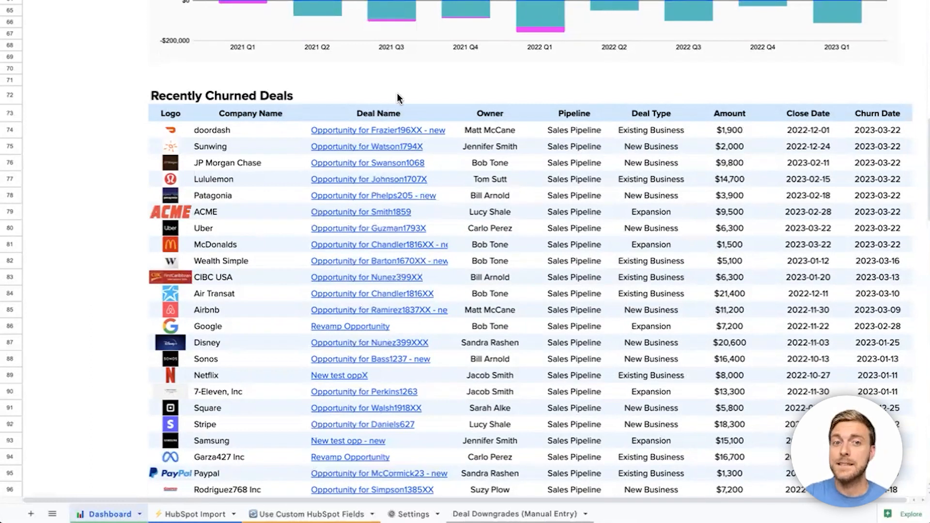
{"action": "left_click", "coordinate": [378, 147]}
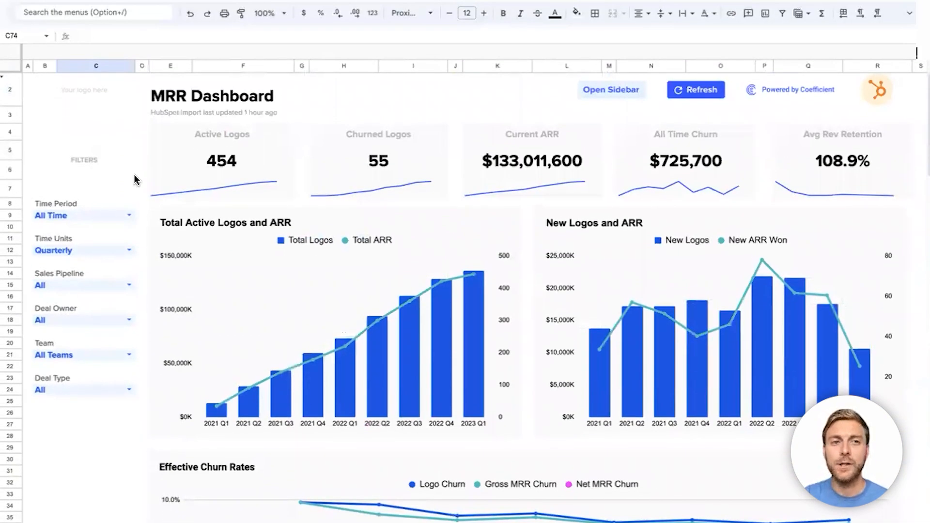
{"action": "mouse_move", "coordinate": [123, 453]}
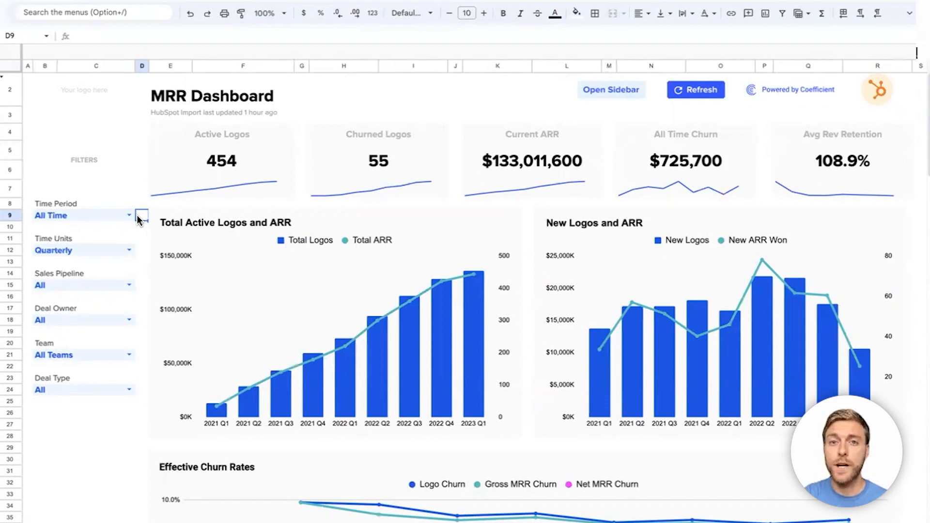
Step: Set the dashboard's Time Units filter to Monthly so retention reads 103.8%
{"action": "left_click", "coordinate": [127, 215]}
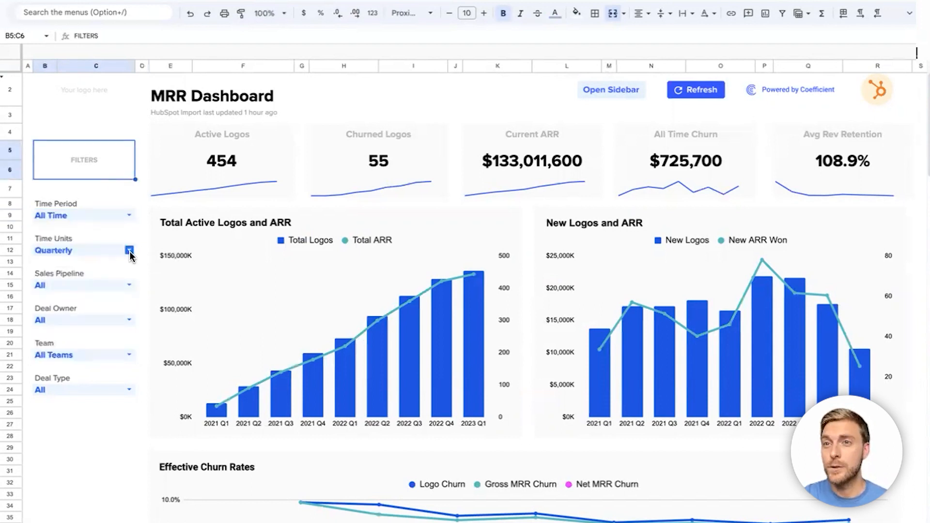
{"action": "mouse_move", "coordinate": [306, 364]}
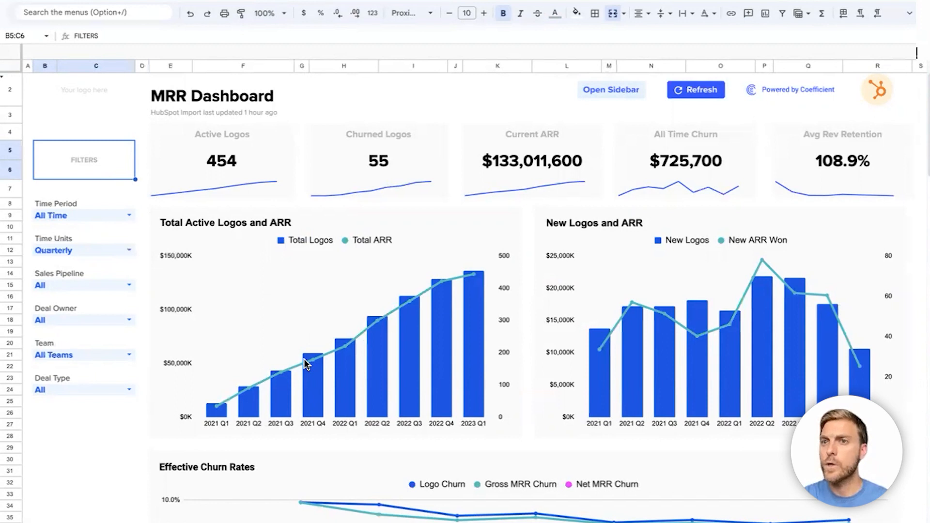
{"action": "left_click", "coordinate": [83, 250]}
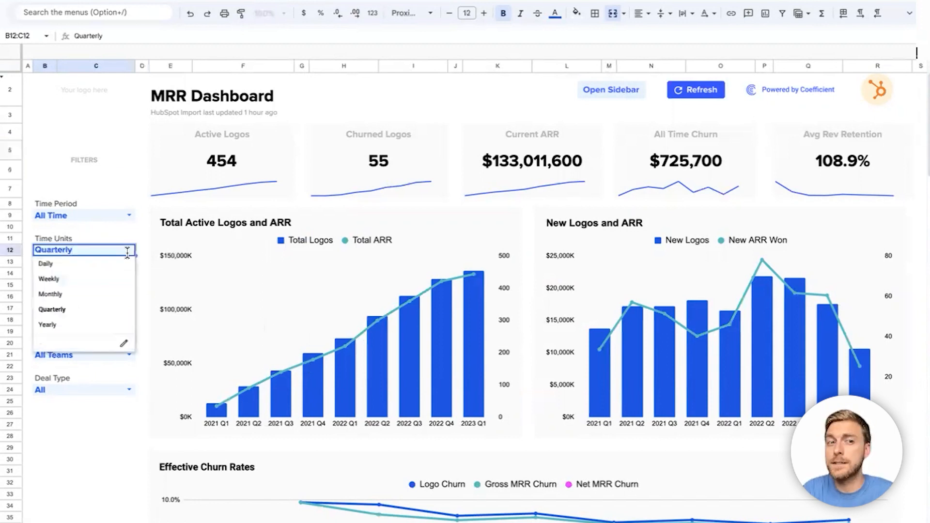
{"action": "mouse_move", "coordinate": [75, 330]}
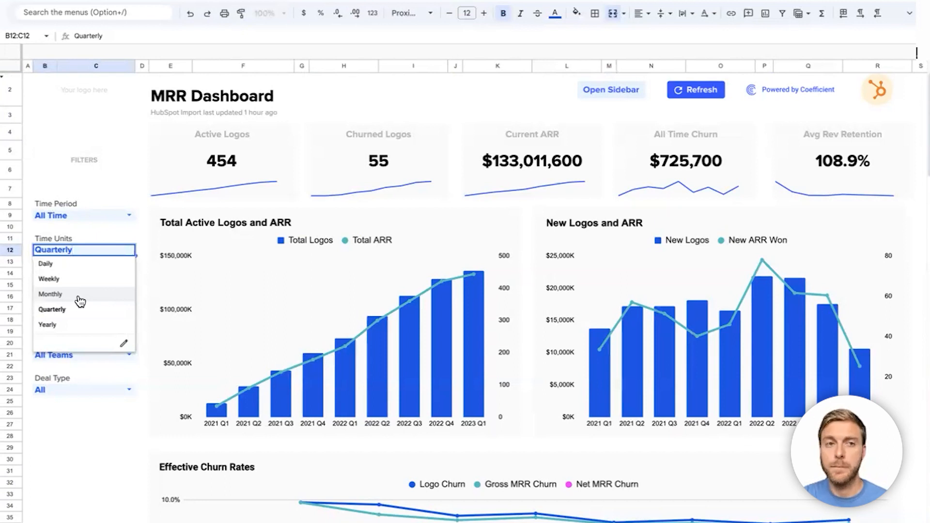
{"action": "left_click", "coordinate": [50, 293]}
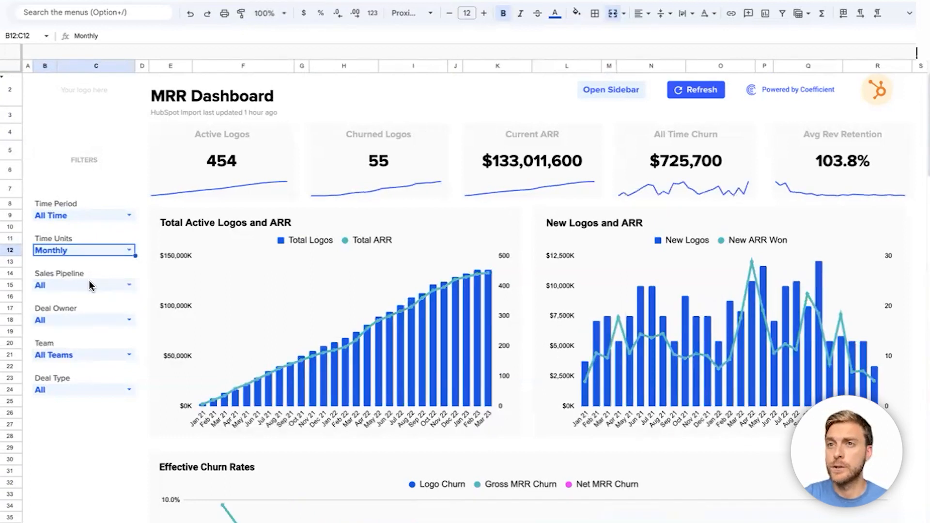
{"action": "left_click", "coordinate": [83, 284]}
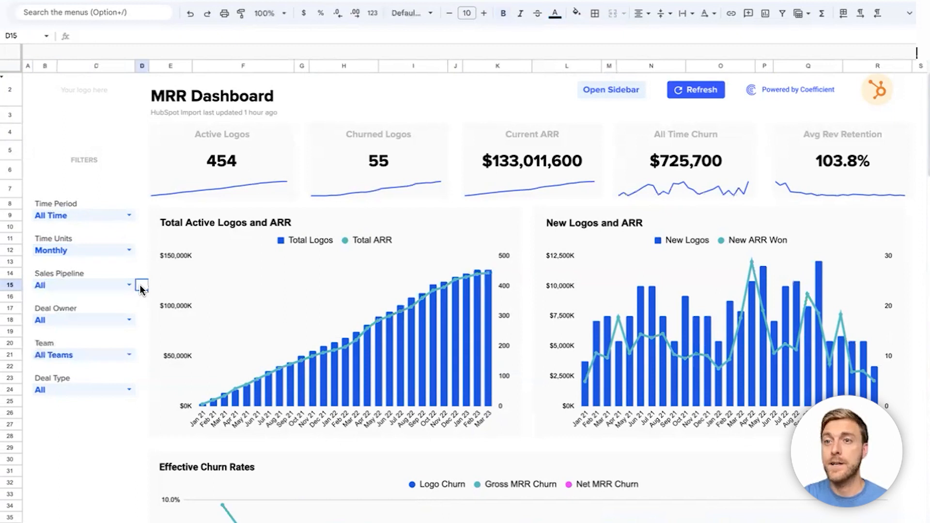
{"action": "scroll", "scroll_direction": "down", "scroll_amount": 3}
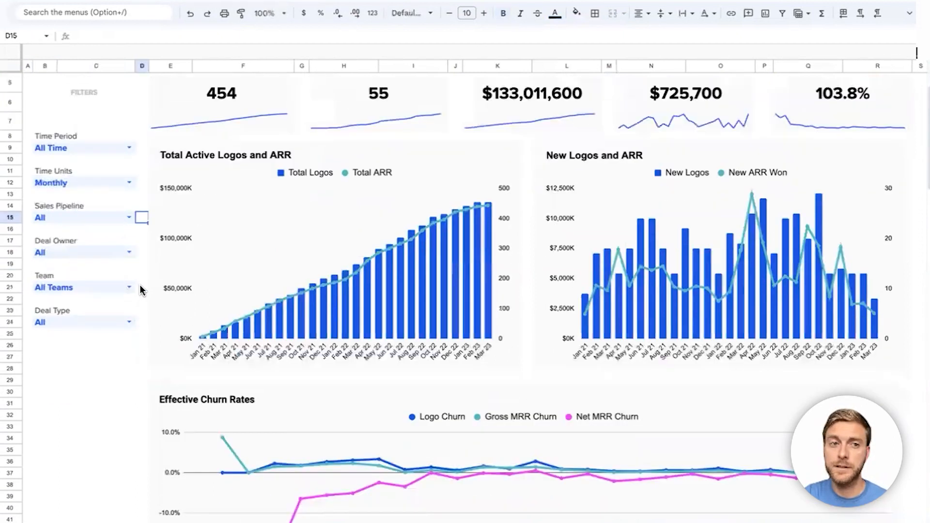
{"action": "scroll", "scroll_direction": "down", "scroll_amount": 3}
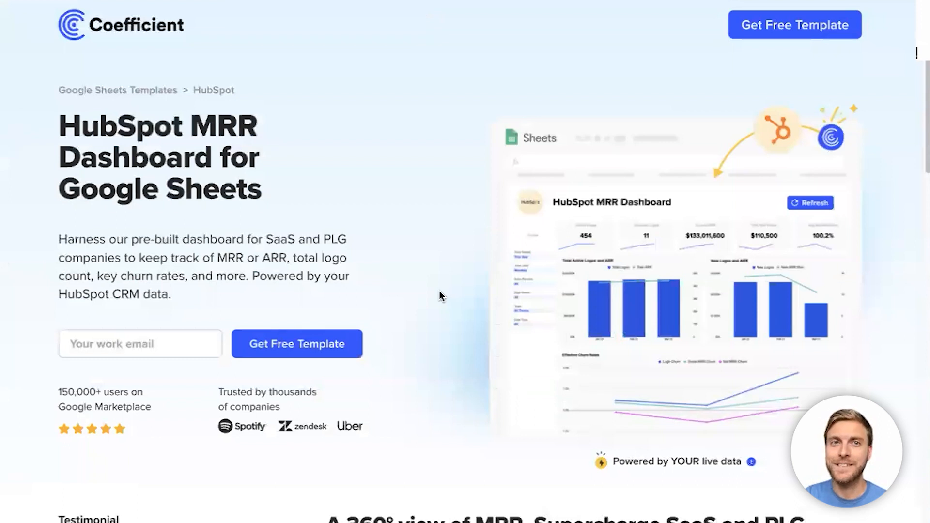
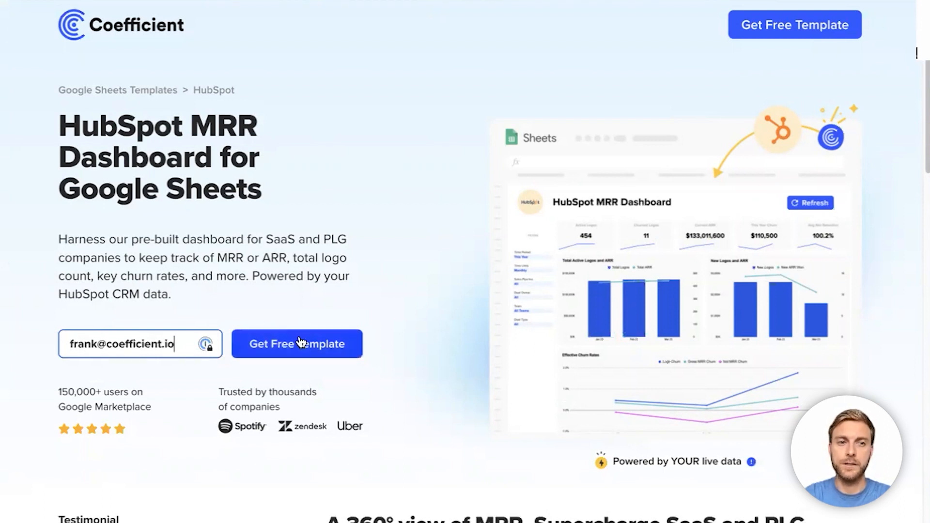
Step: Request the free HubSpot MRR template with a work email and copy it
{"action": "left_click", "coordinate": [296, 344]}
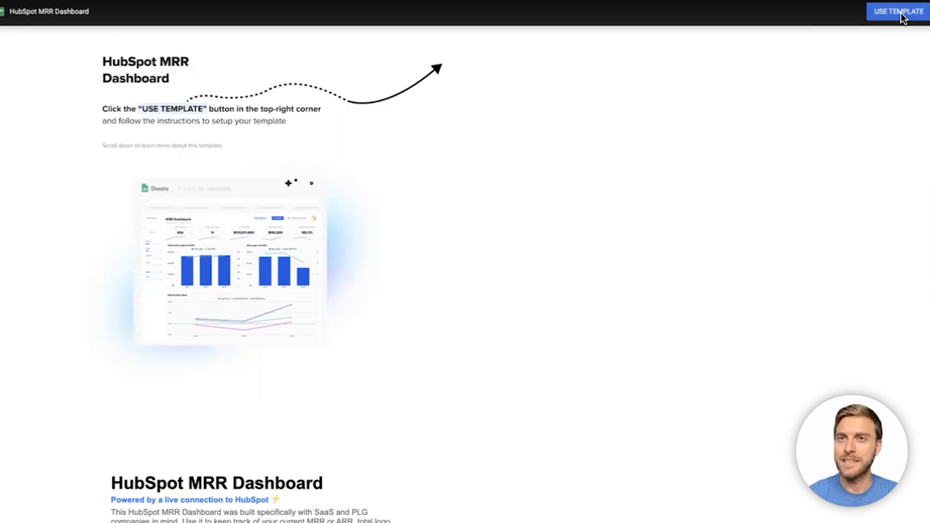
{"action": "left_click", "coordinate": [897, 11]}
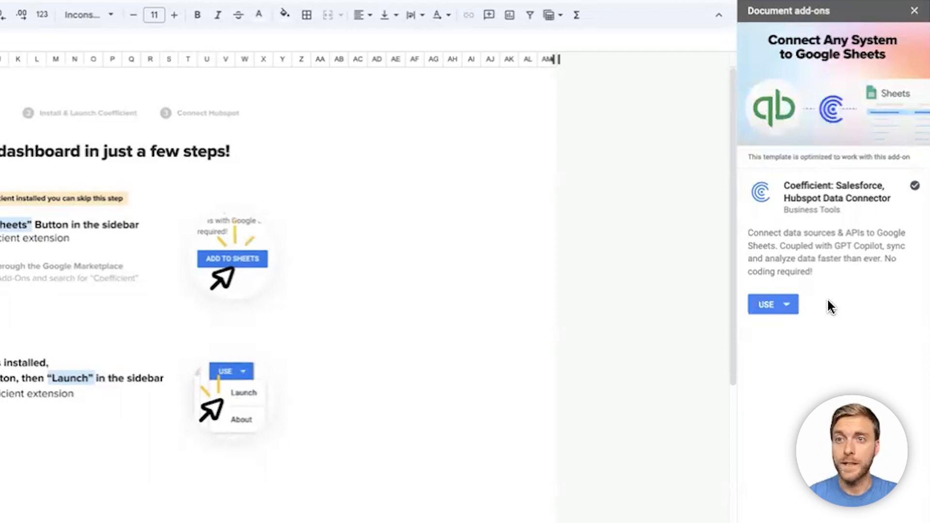
Step: Launch the Coefficient add-on and connect the dashboard copy to HubSpot
{"action": "left_click", "coordinate": [785, 304]}
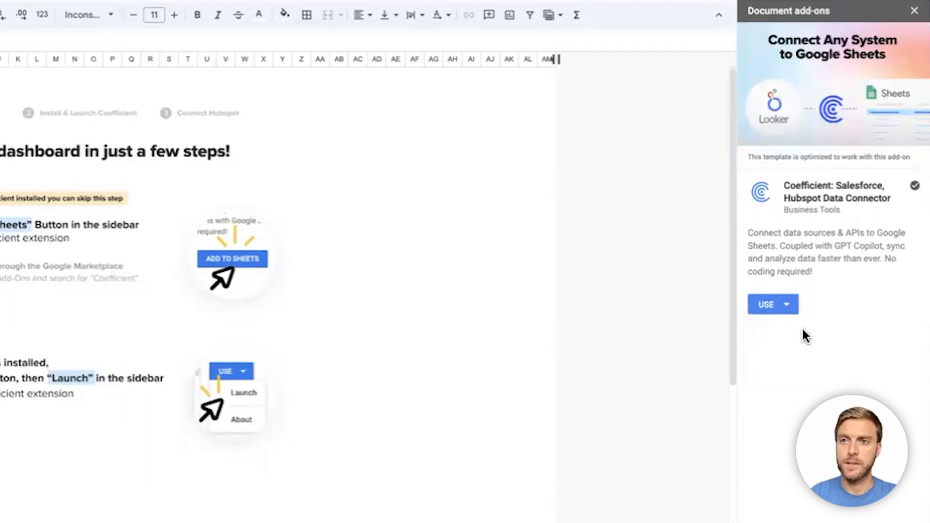
{"action": "left_click", "coordinate": [767, 304]}
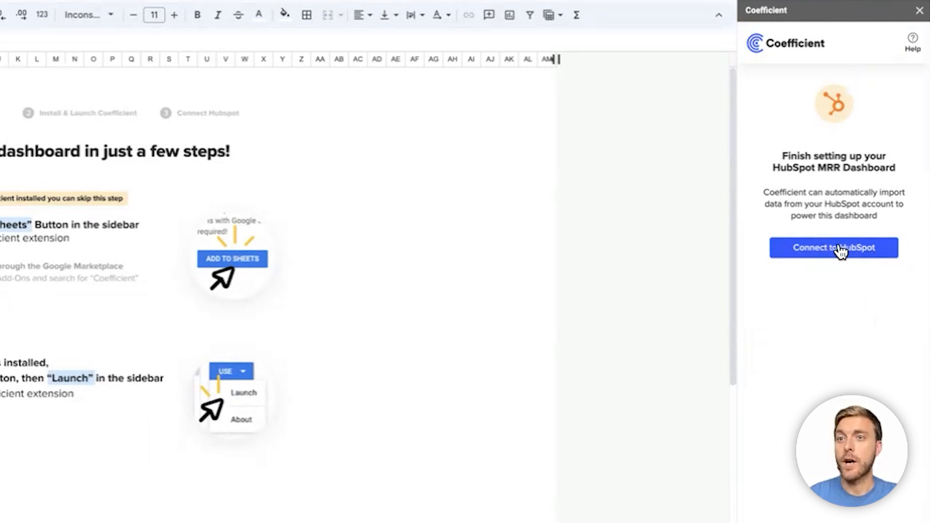
{"action": "left_click", "coordinate": [832, 247]}
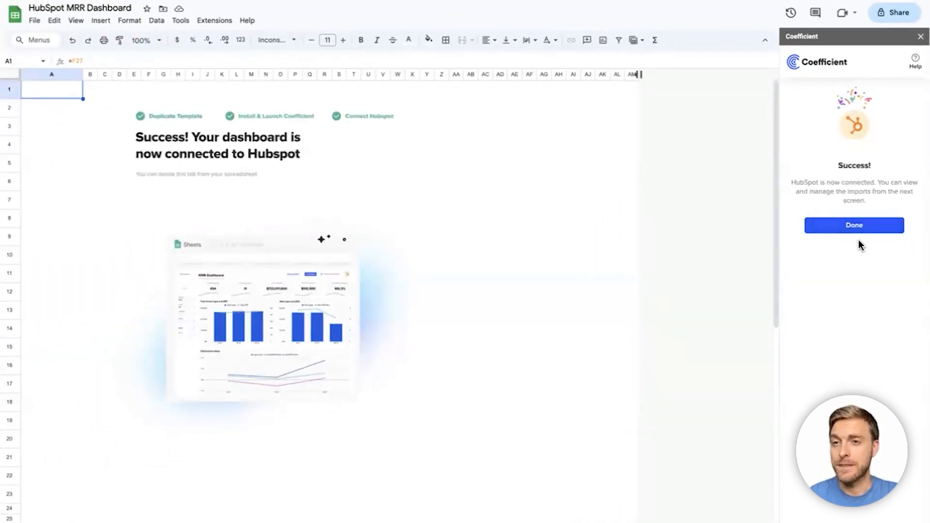
Step: Finish Coefficient setup and view the imported deals on the HubSpot Import sheet
{"action": "left_click", "coordinate": [853, 225]}
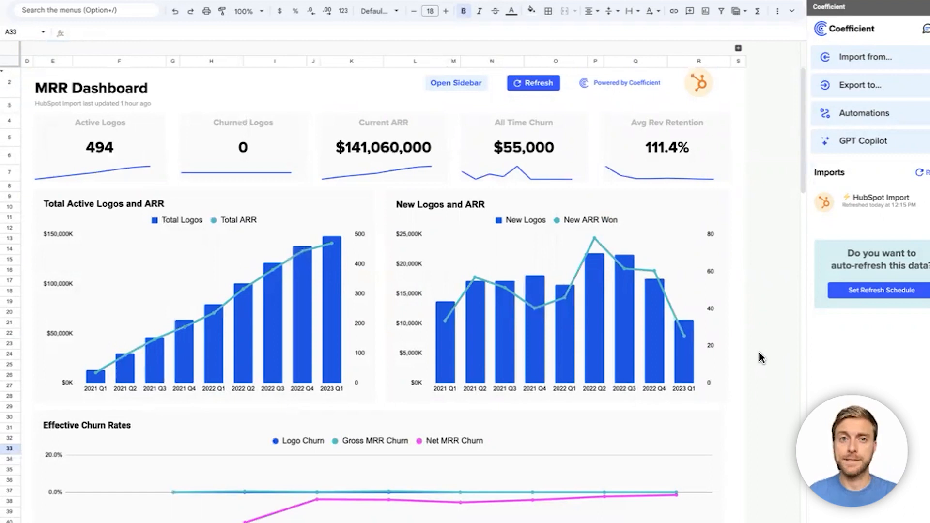
{"action": "scroll", "scroll_direction": "down", "scroll_amount": 3}
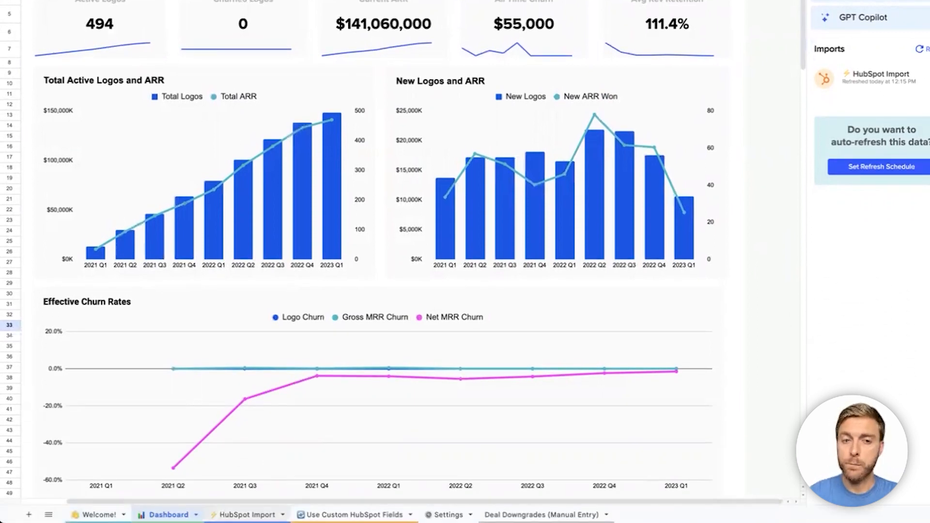
{"action": "left_click", "coordinate": [243, 515]}
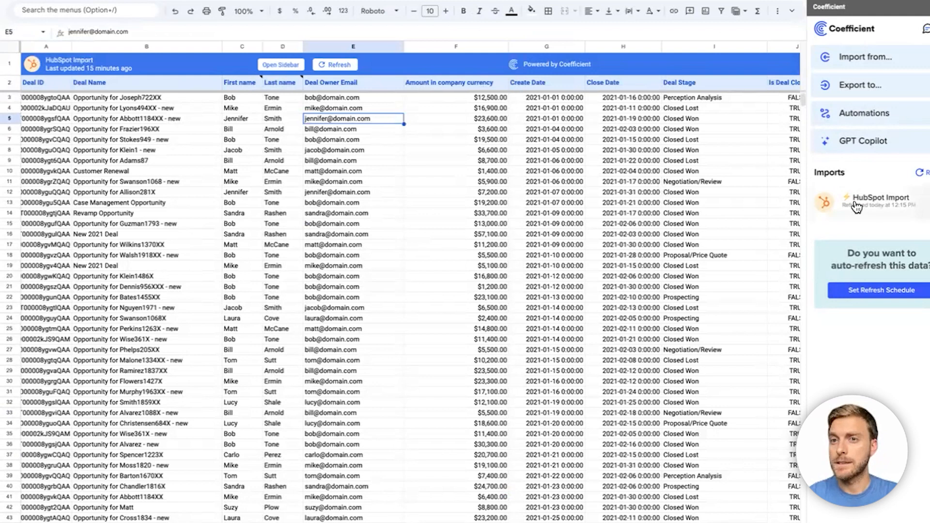
Step: Add Contract End Date to the HubSpot import fields in place of Churn Date
{"action": "left_click", "coordinate": [877, 201]}
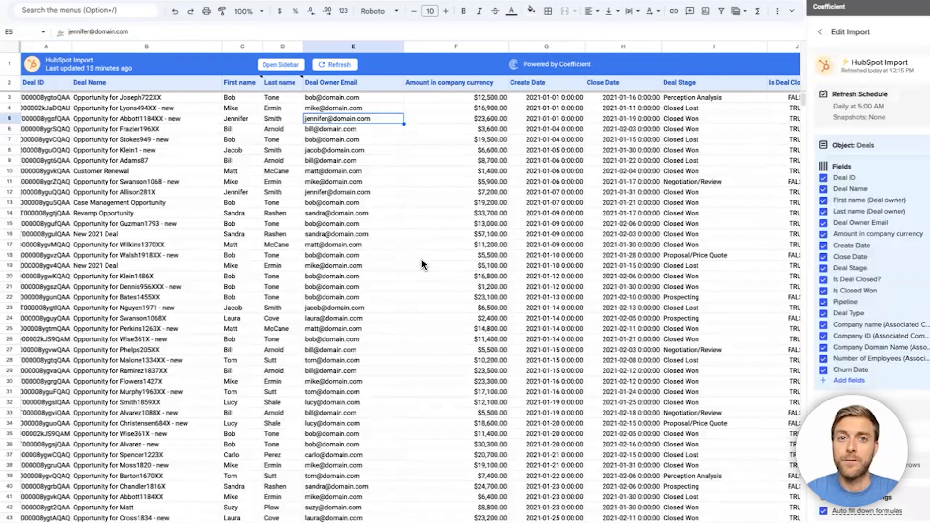
{"action": "scroll", "scroll_direction": "right", "scroll_amount": 3}
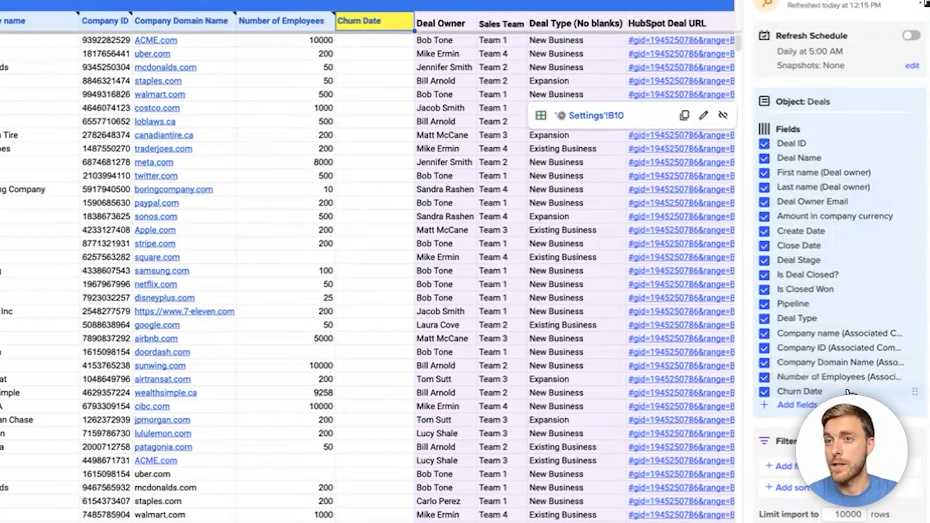
{"action": "left_click", "coordinate": [797, 405]}
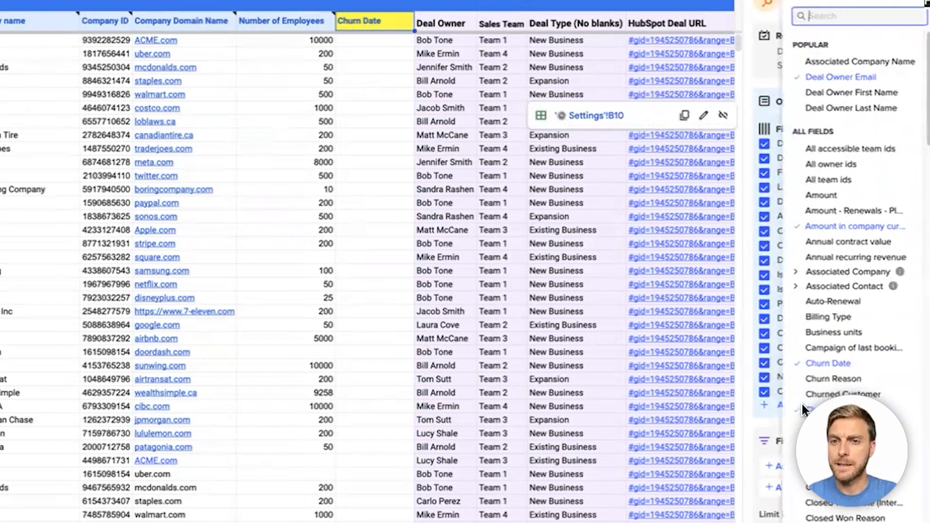
{"action": "type", "text": "contract end"}
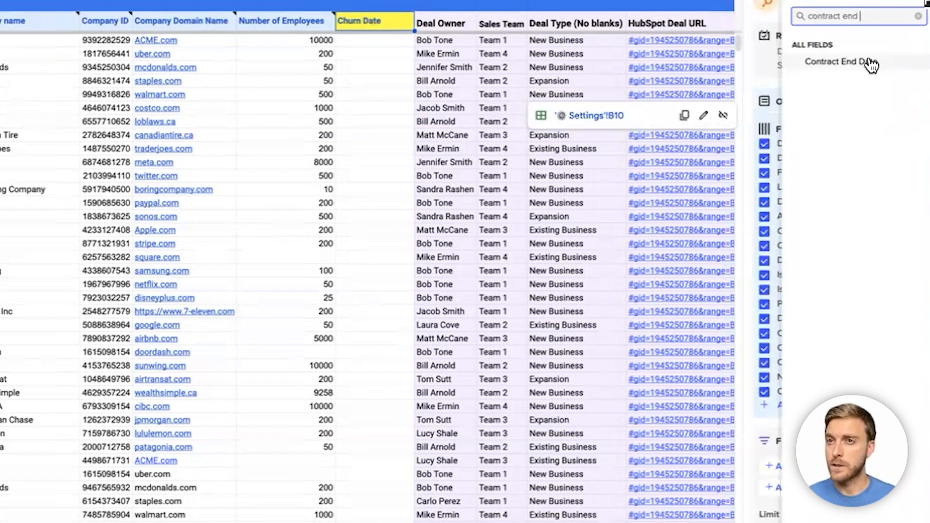
{"action": "left_click", "coordinate": [840, 61]}
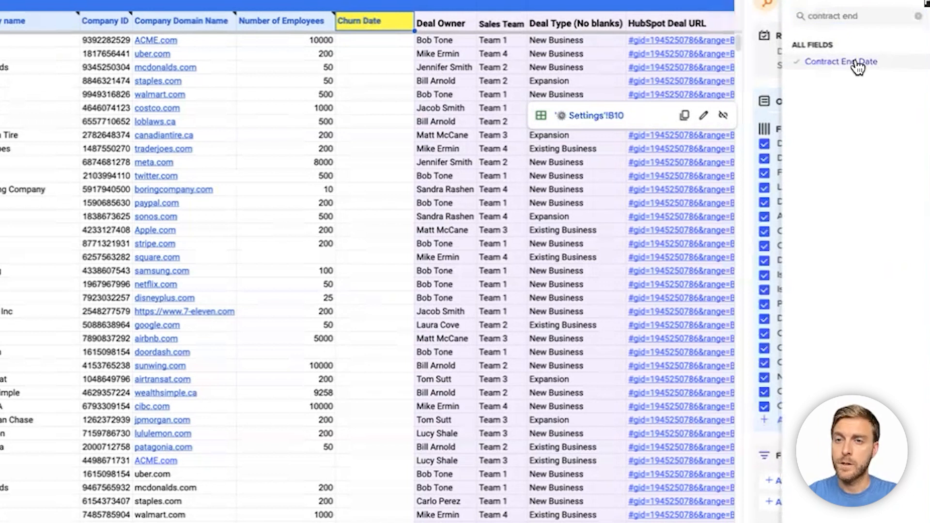
{"action": "left_click", "coordinate": [840, 62]}
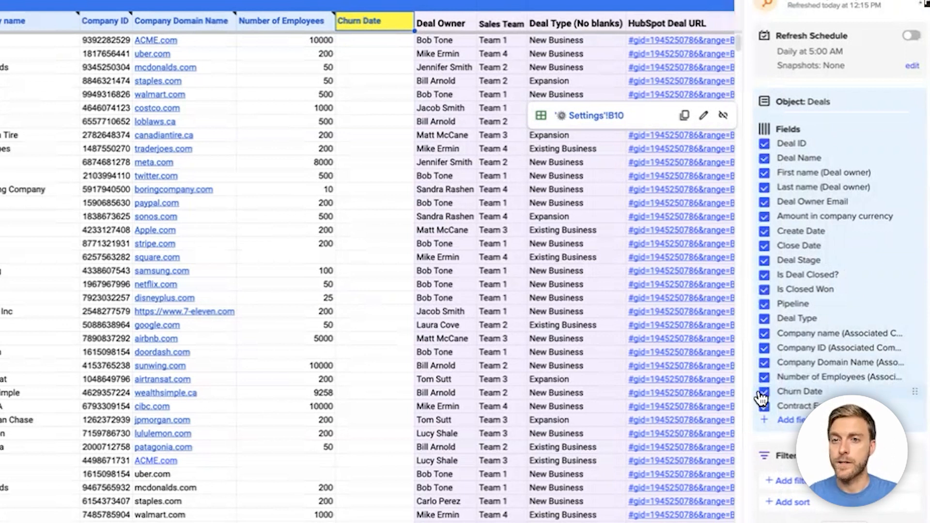
{"action": "scroll", "scroll_direction": "down", "scroll_amount": 3}
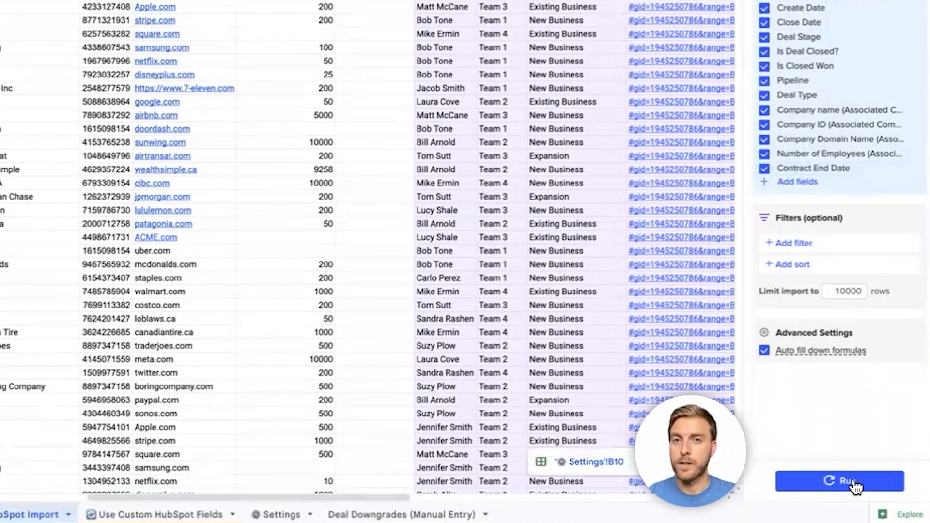
Step: Rerun the HubSpot import to fill the Contract End Date column
{"action": "left_click", "coordinate": [838, 481]}
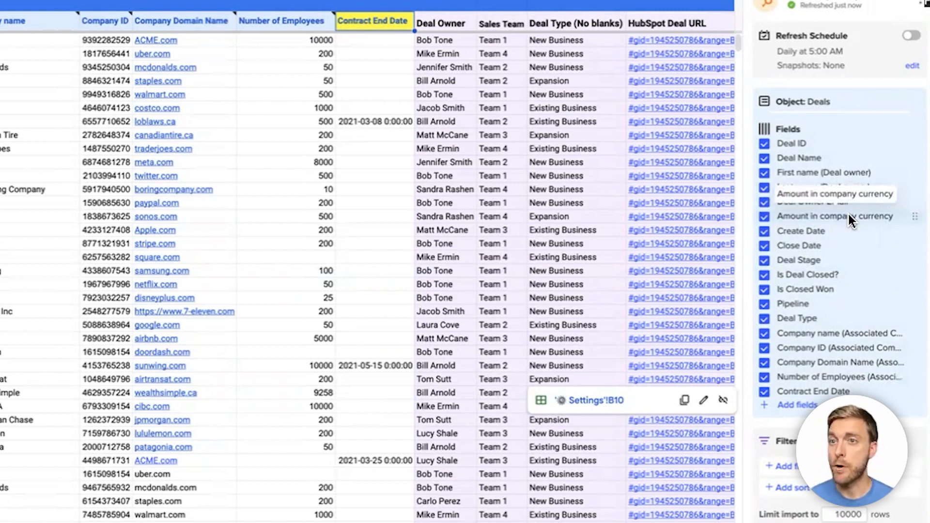
{"action": "scroll", "scroll_direction": "down", "scroll_amount": 3}
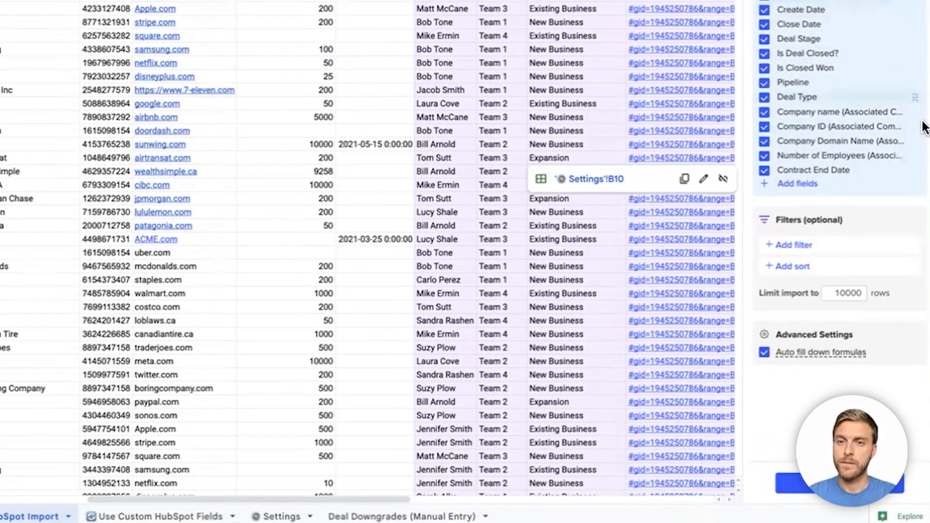
{"action": "left_click", "coordinate": [792, 244]}
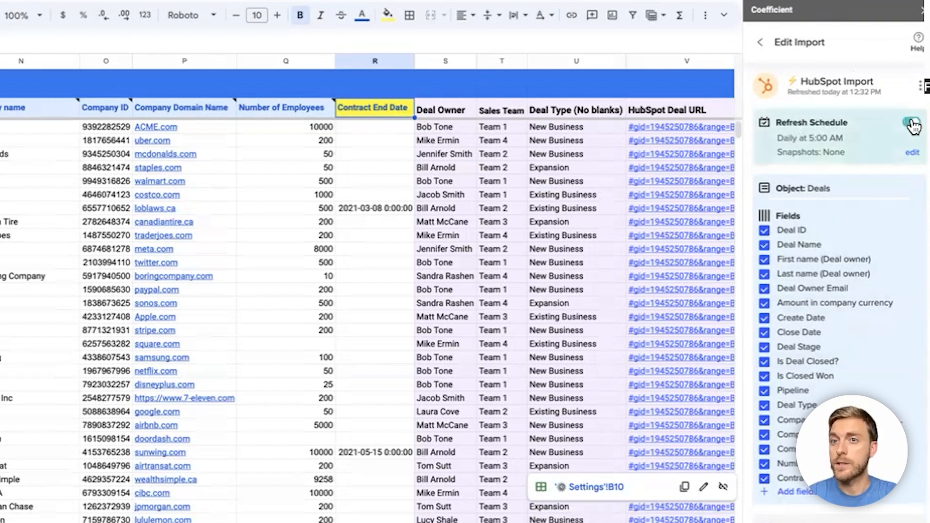
Step: Schedule the HubSpot import to refresh daily at a chosen time
{"action": "left_click", "coordinate": [912, 123]}
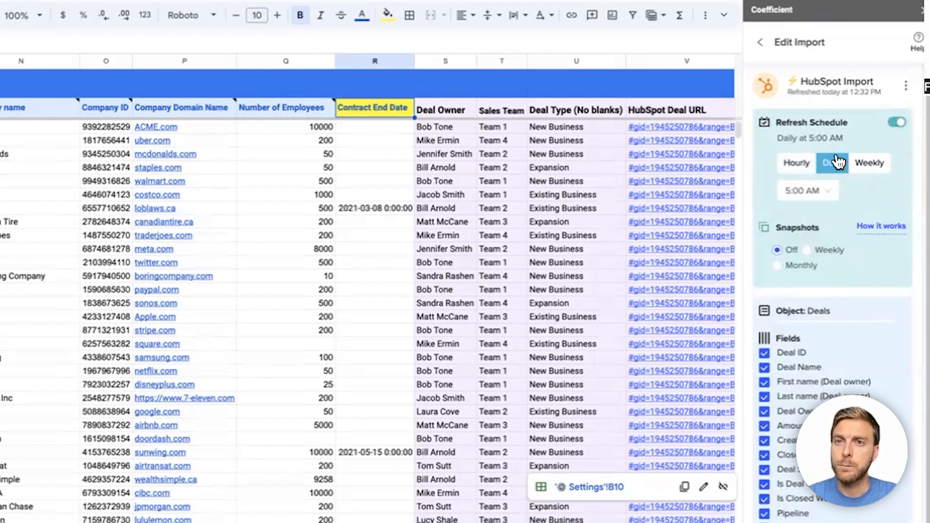
{"action": "left_click", "coordinate": [806, 190]}
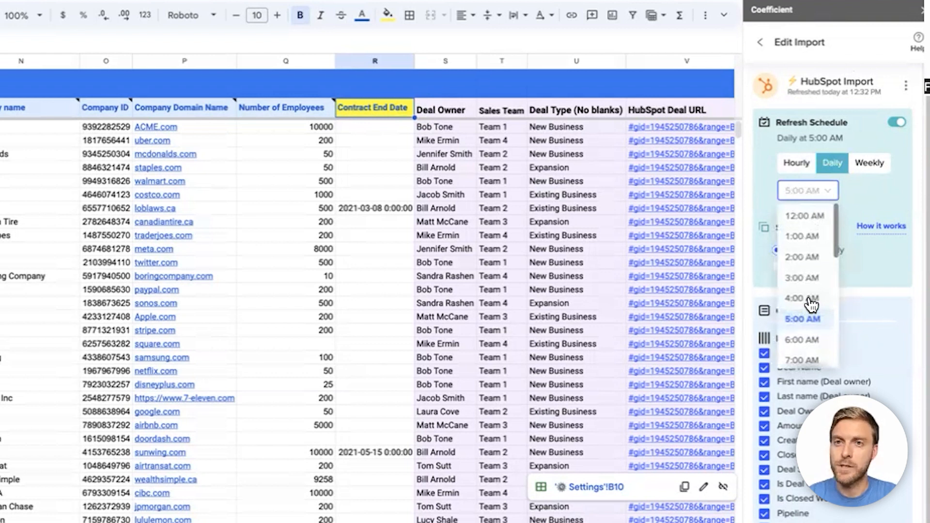
{"action": "left_click", "coordinate": [802, 298]}
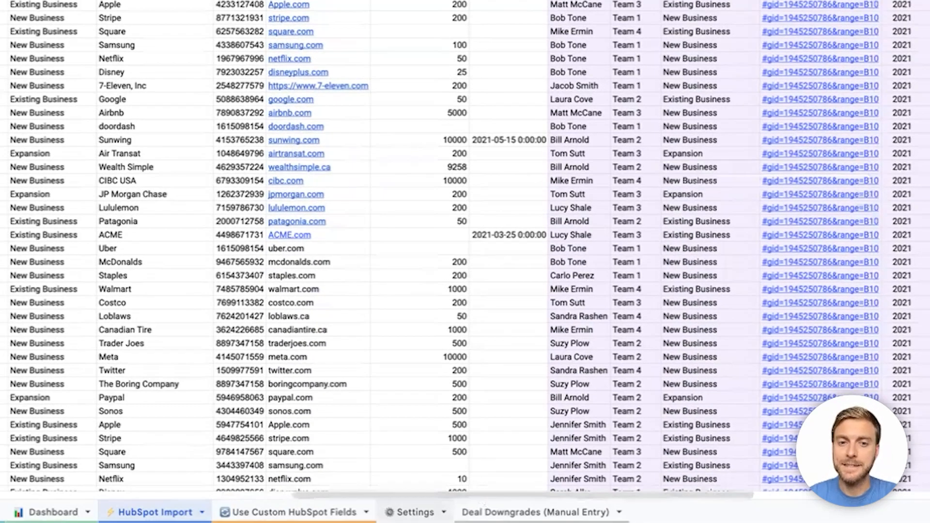
Step: Enter 1234567 as the HubSpot Platform ID on the Settings sheet
{"action": "left_click", "coordinate": [409, 512]}
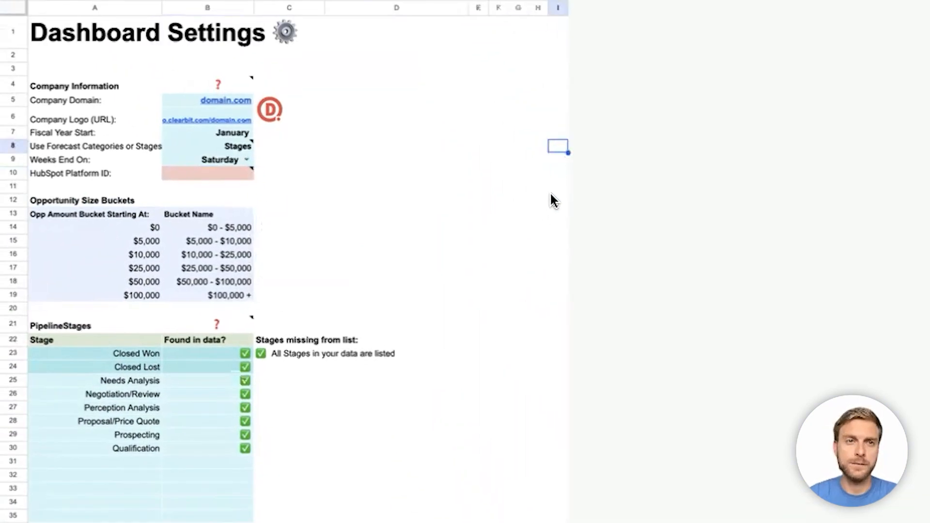
{"action": "mouse_move", "coordinate": [163, 137]}
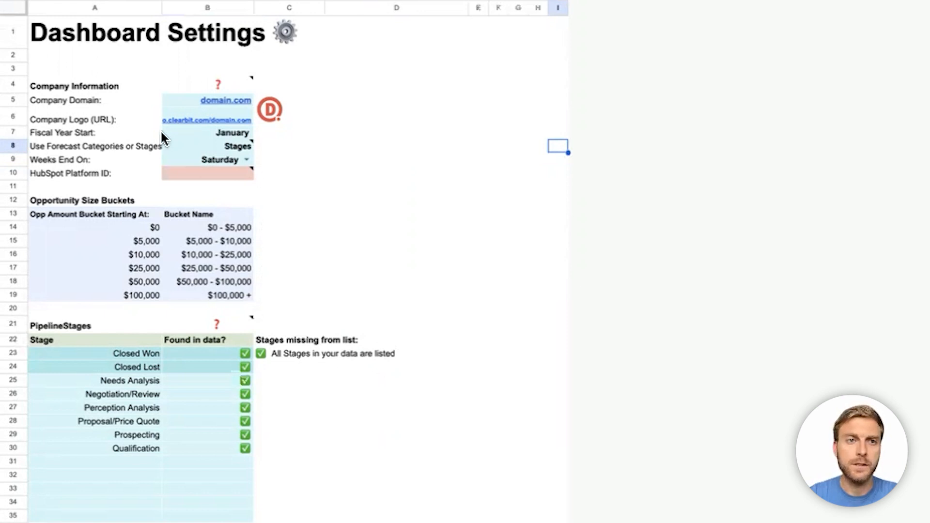
{"action": "mouse_move", "coordinate": [110, 128]}
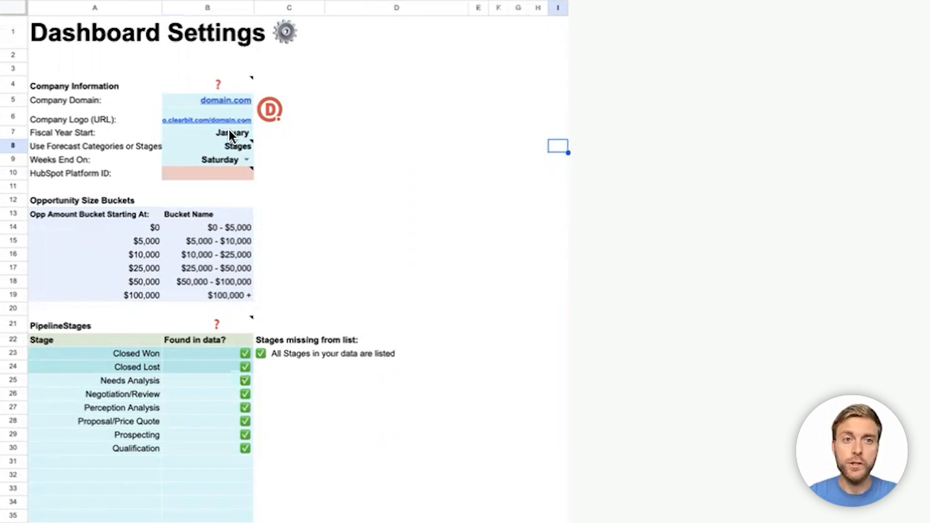
{"action": "left_click", "coordinate": [207, 173]}
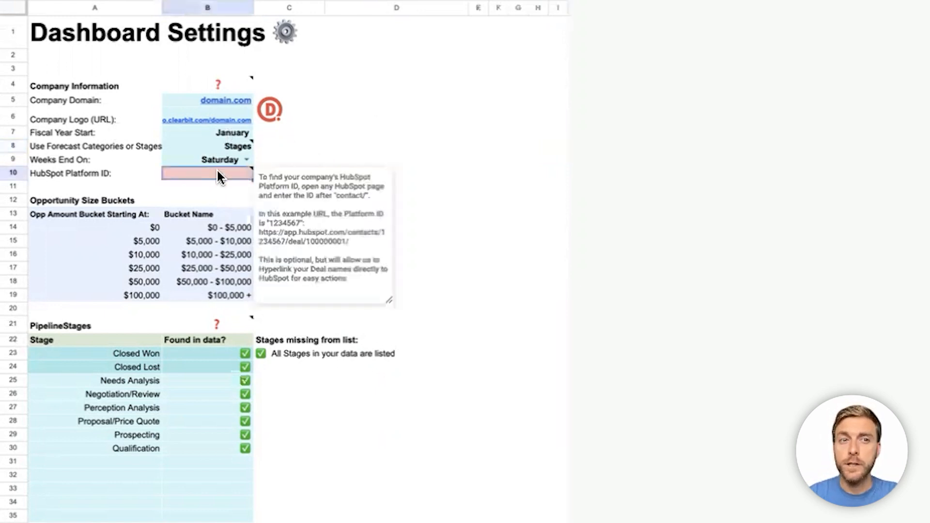
{"action": "mouse_move", "coordinate": [480, 142]}
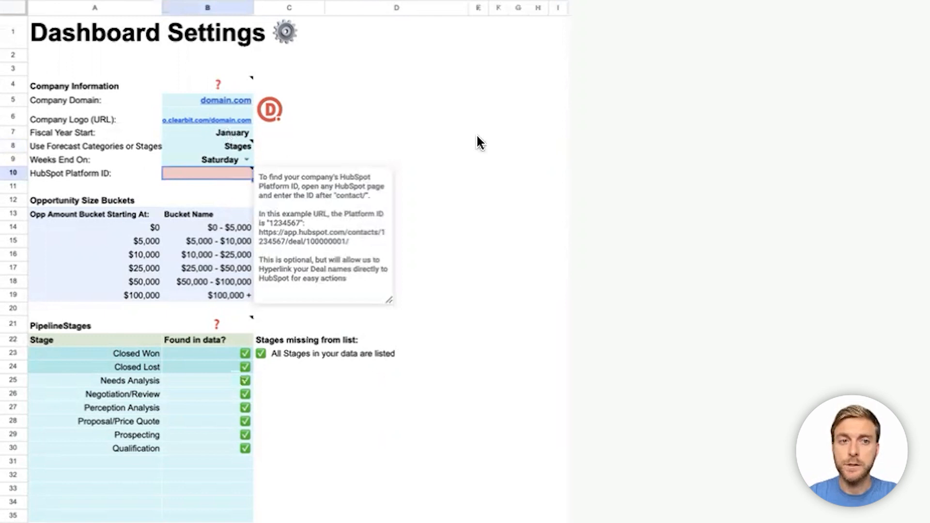
{"action": "type", "text": "234567"}
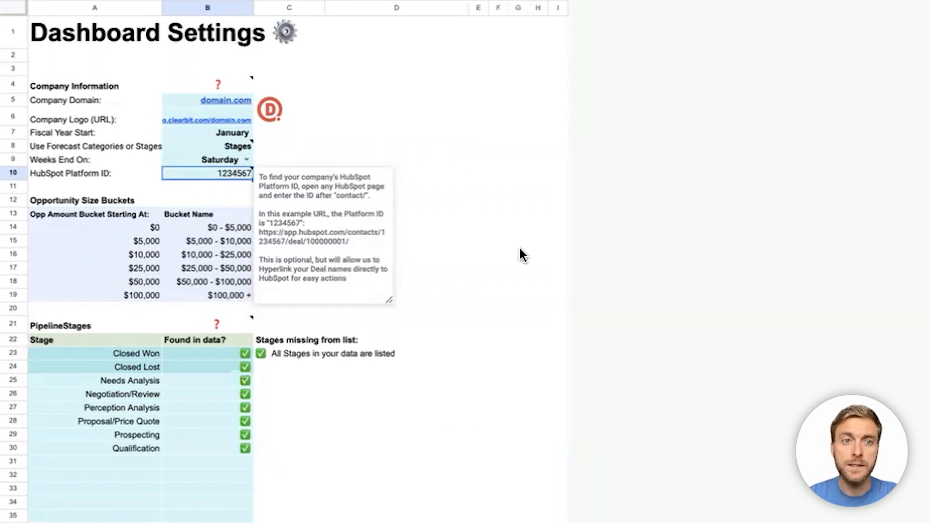
{"action": "scroll", "scroll_direction": "down", "scroll_amount": 3}
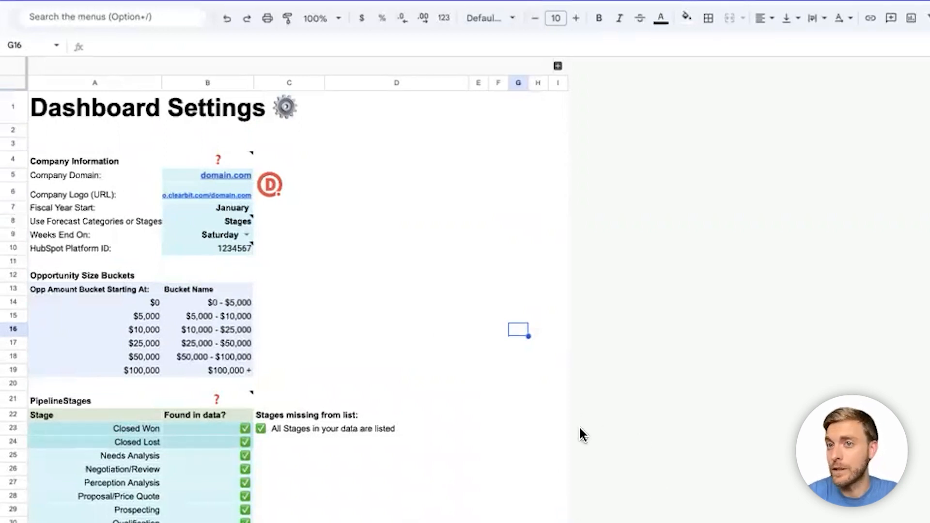
{"action": "scroll", "scroll_direction": "down", "scroll_amount": 3}
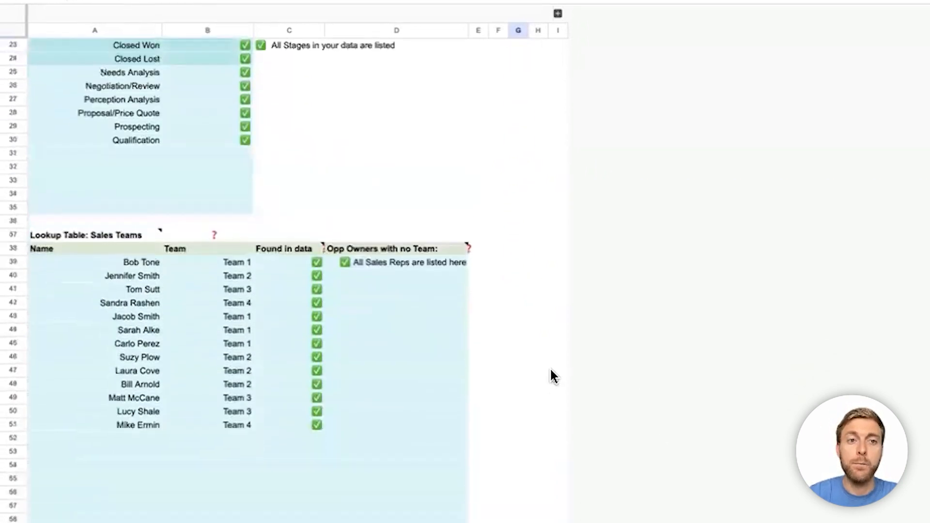
{"action": "scroll", "scroll_direction": "down", "scroll_amount": 3}
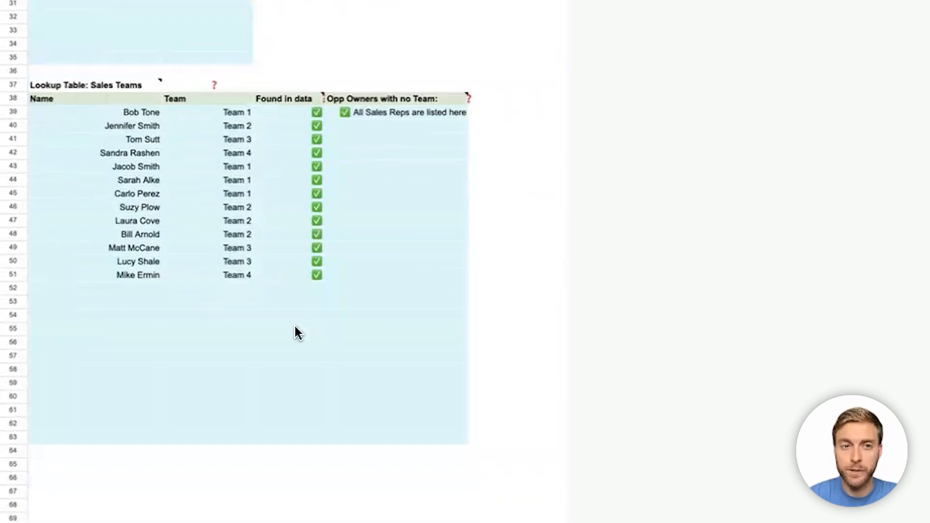
{"action": "left_click", "coordinate": [141, 111]}
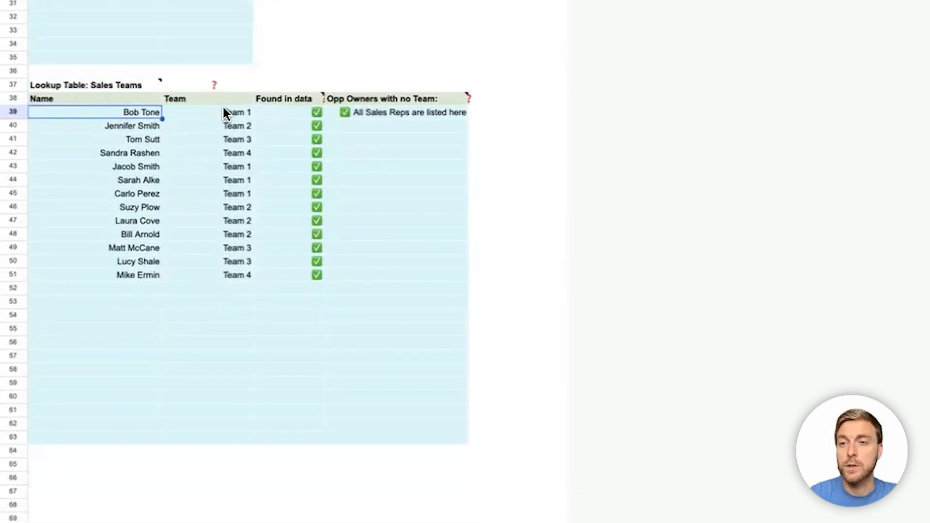
{"action": "mouse_move", "coordinate": [232, 273]}
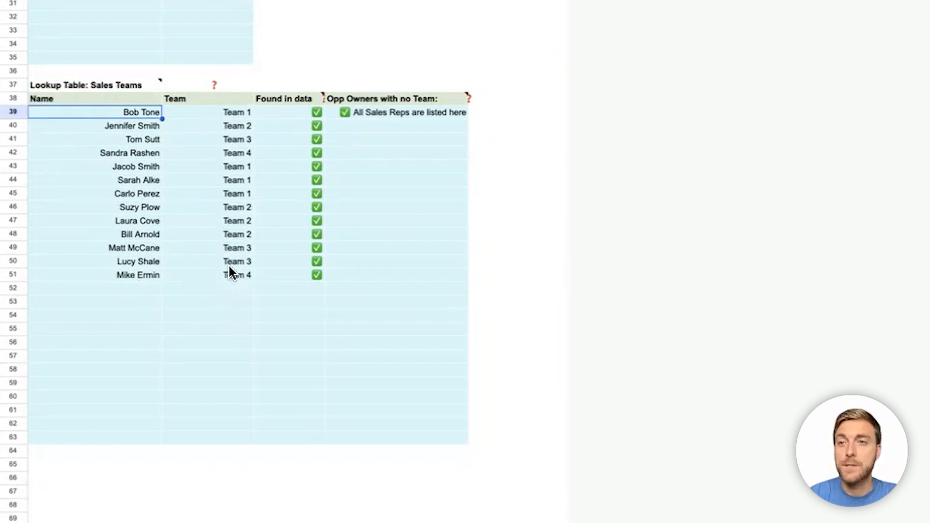
{"action": "mouse_move", "coordinate": [421, 308]}
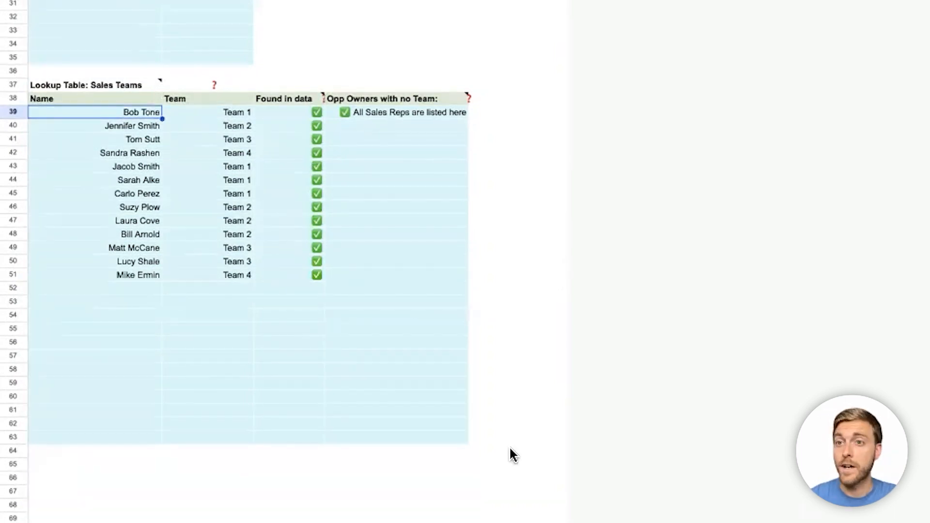
{"action": "scroll", "scroll_direction": "down", "scroll_amount": 3}
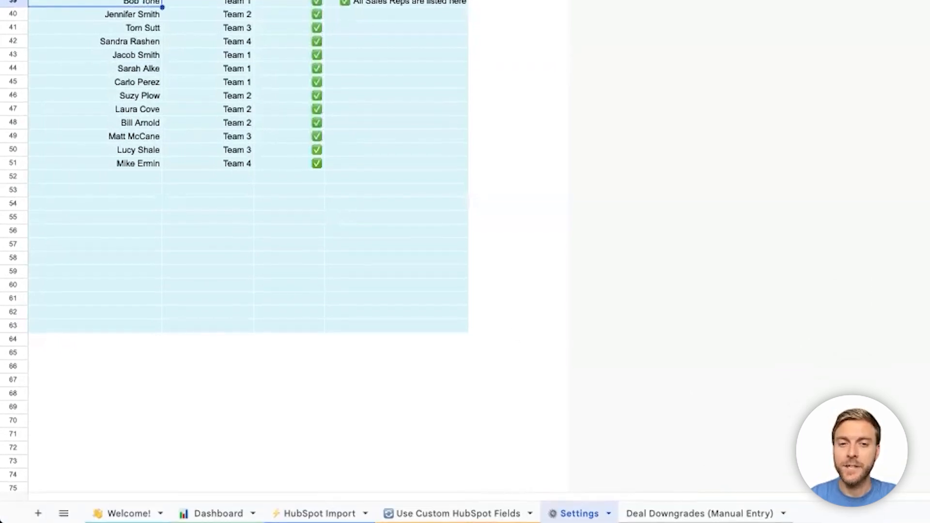
Step: Review example deal IDs and amounts on the Deal Downgrades sheet, then return to Dashboard
{"action": "left_click", "coordinate": [700, 513]}
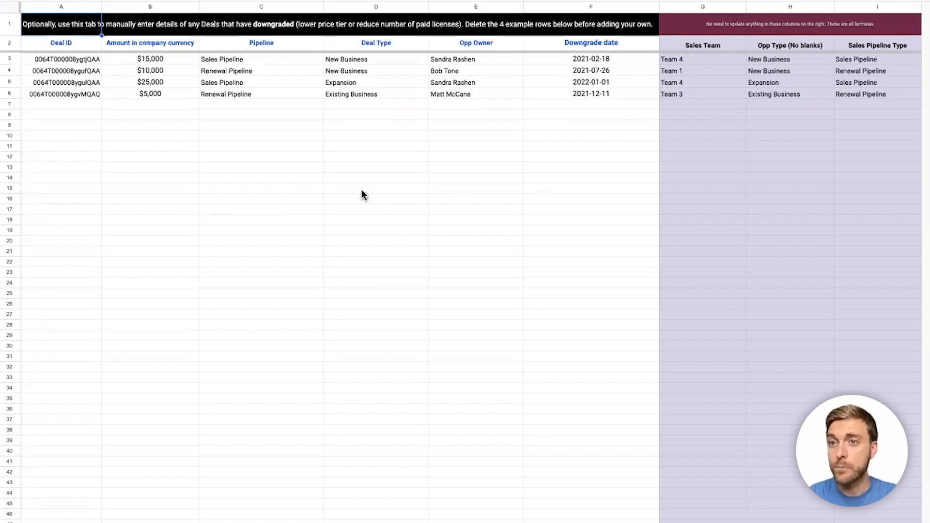
{"action": "mouse_move", "coordinate": [366, 193]}
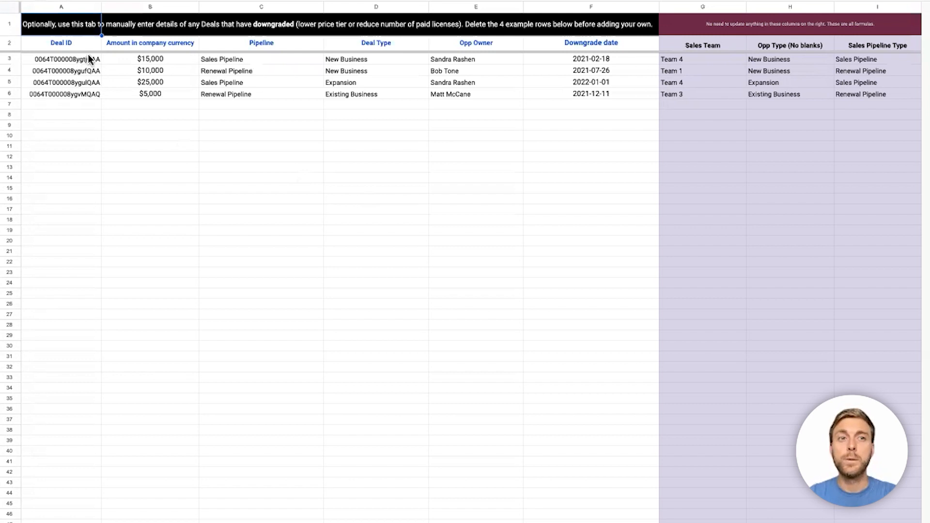
{"action": "left_click", "coordinate": [60, 59]}
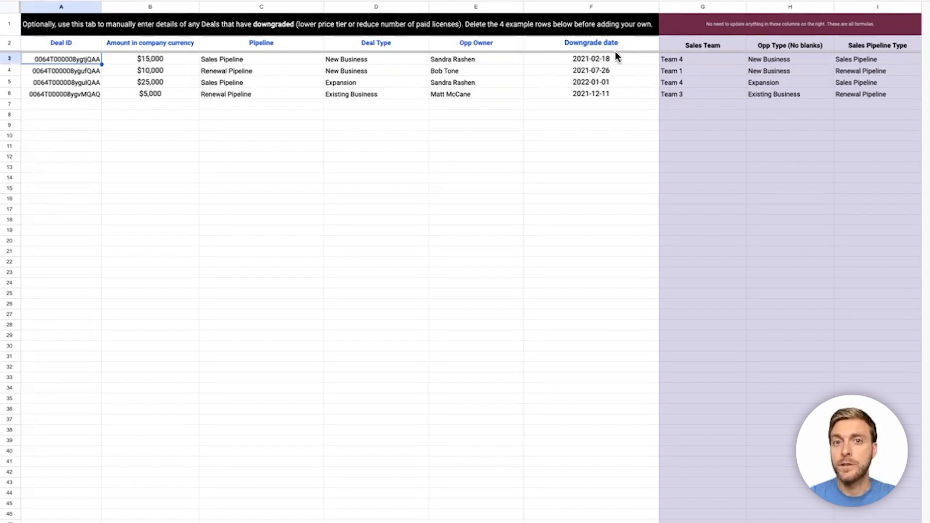
{"action": "left_click", "coordinate": [150, 136]}
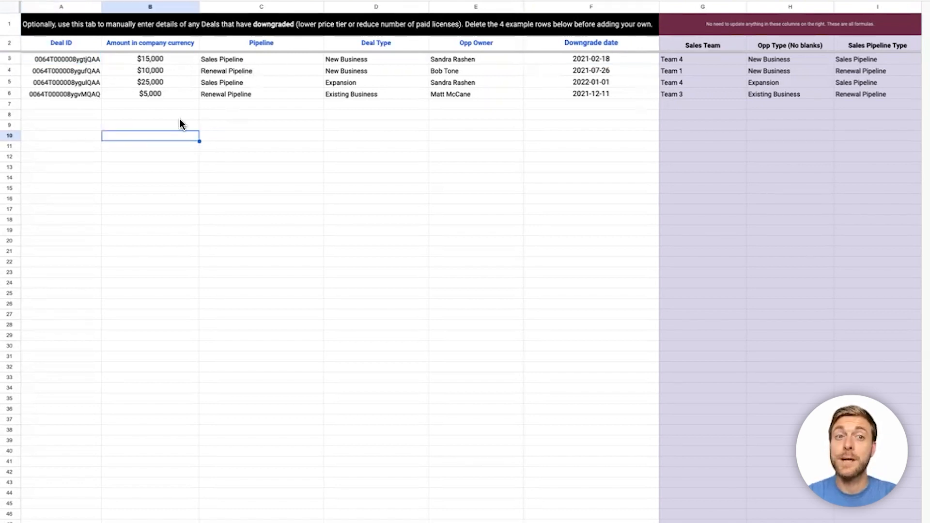
{"action": "left_click", "coordinate": [149, 71]}
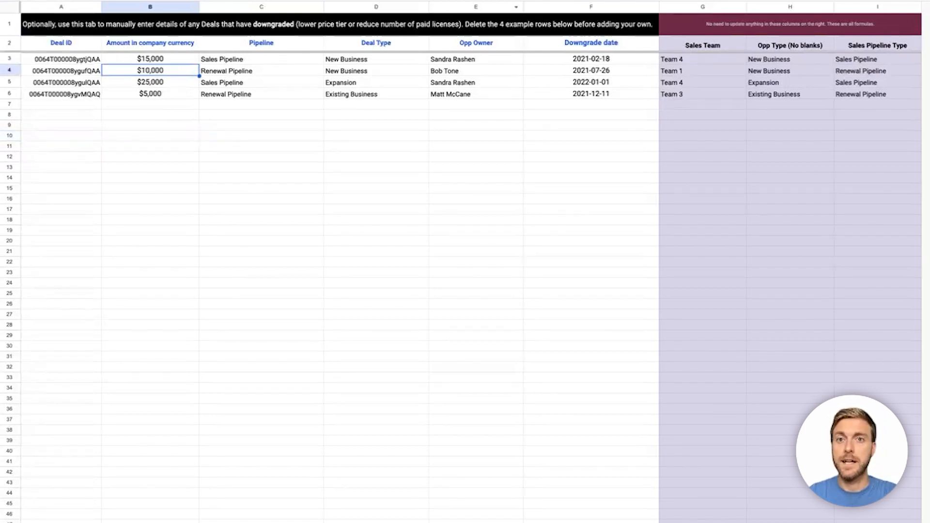
{"action": "left_click", "coordinate": [590, 59]}
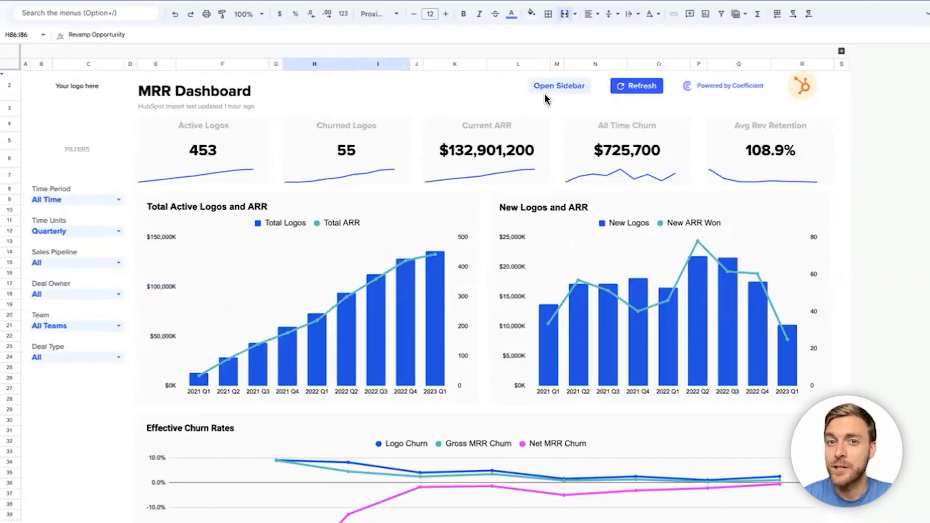
Step: Launch the Coefficient sidebar from the dashboard's Open Sidebar button to show the HubSpot Import
{"action": "left_click", "coordinate": [558, 85]}
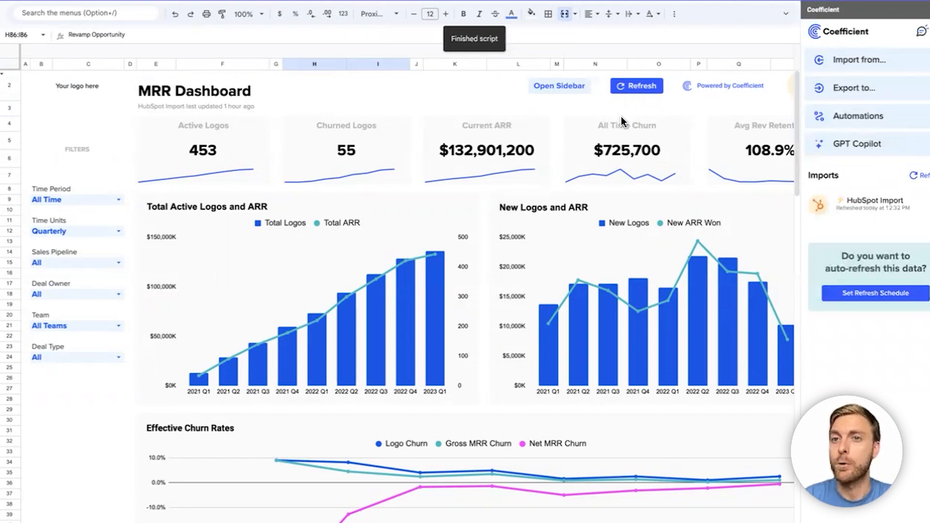
{"action": "mouse_move", "coordinate": [670, 116]}
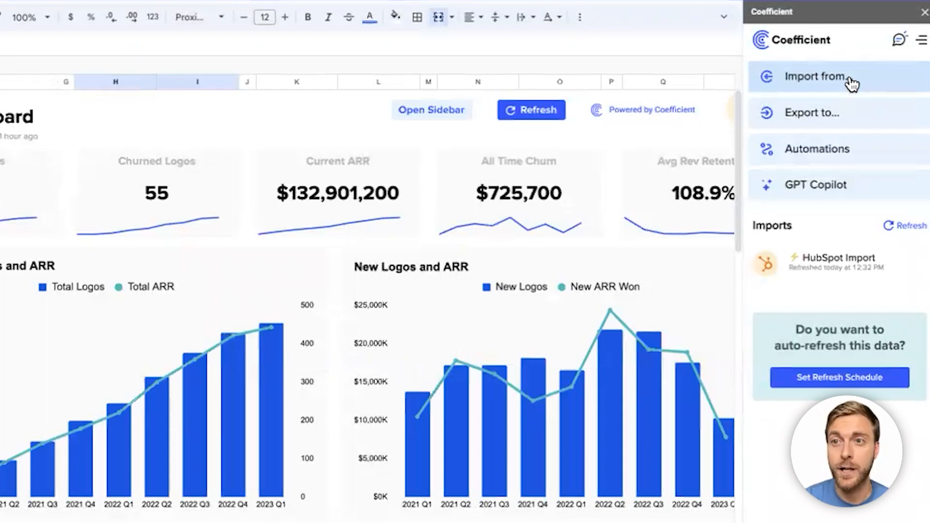
{"action": "mouse_move", "coordinate": [836, 148]}
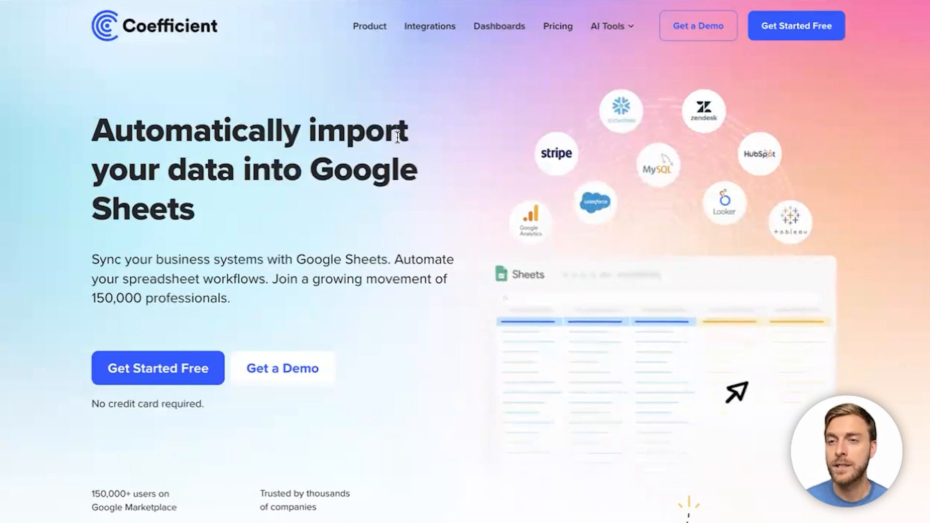
{"action": "mouse_move", "coordinate": [697, 380]}
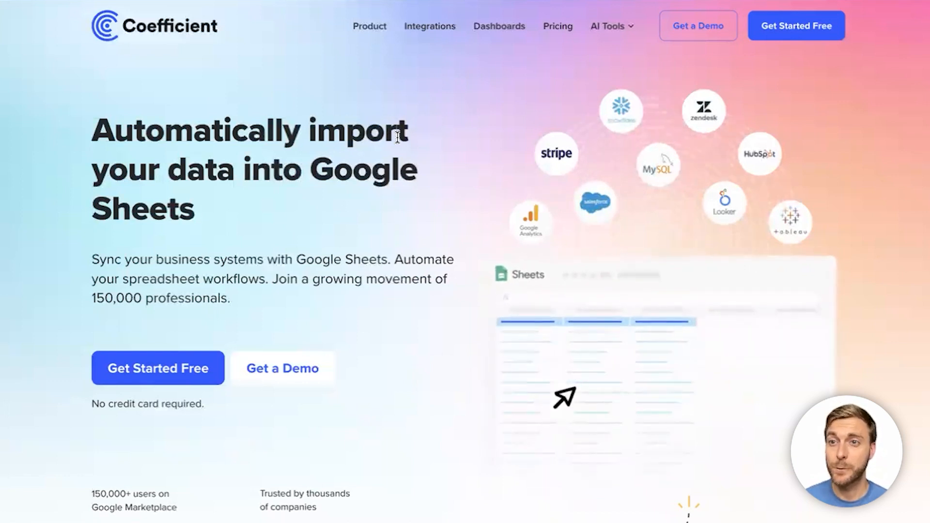
{"action": "mouse_move", "coordinate": [647, 214]}
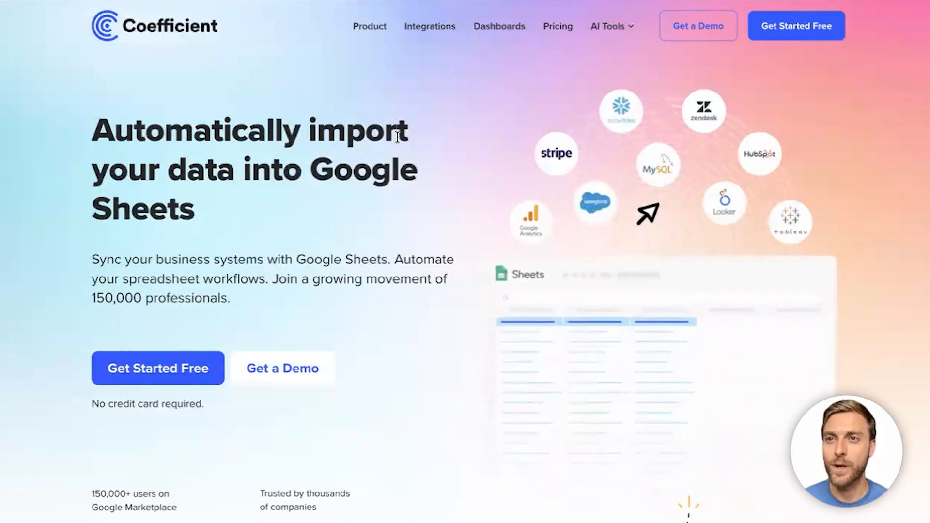